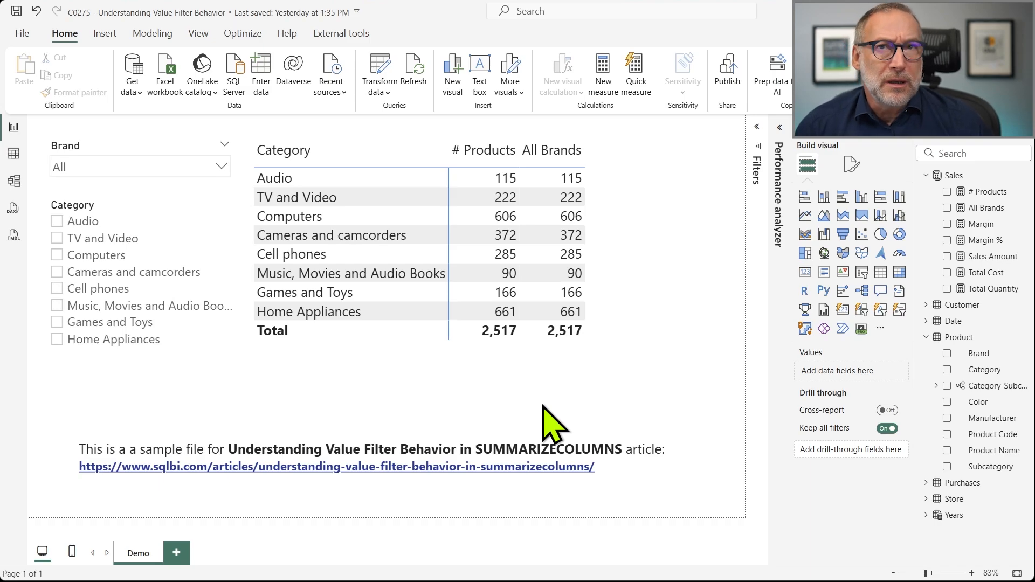
mouse_move(46, 185)
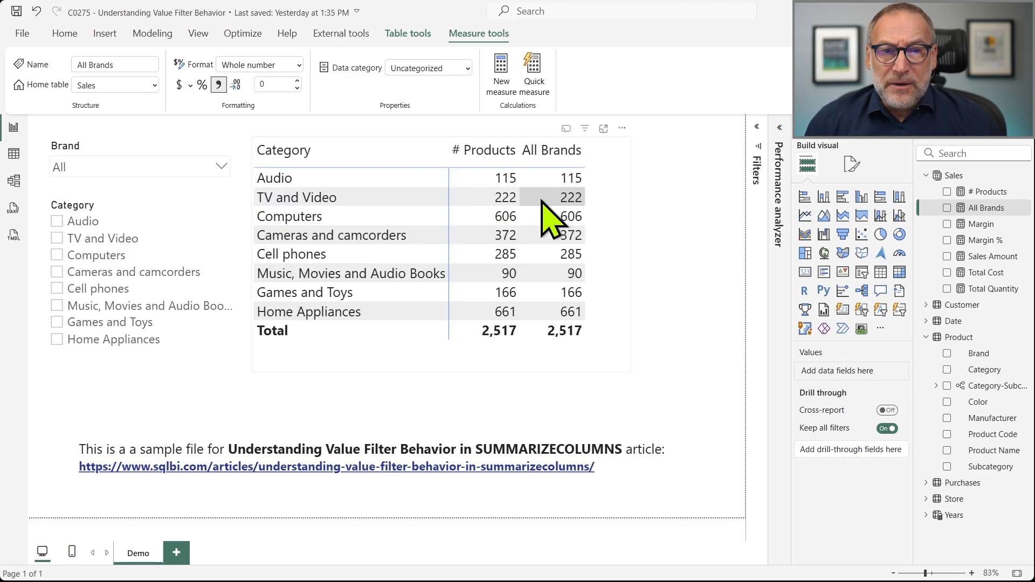
mouse_move(578, 330)
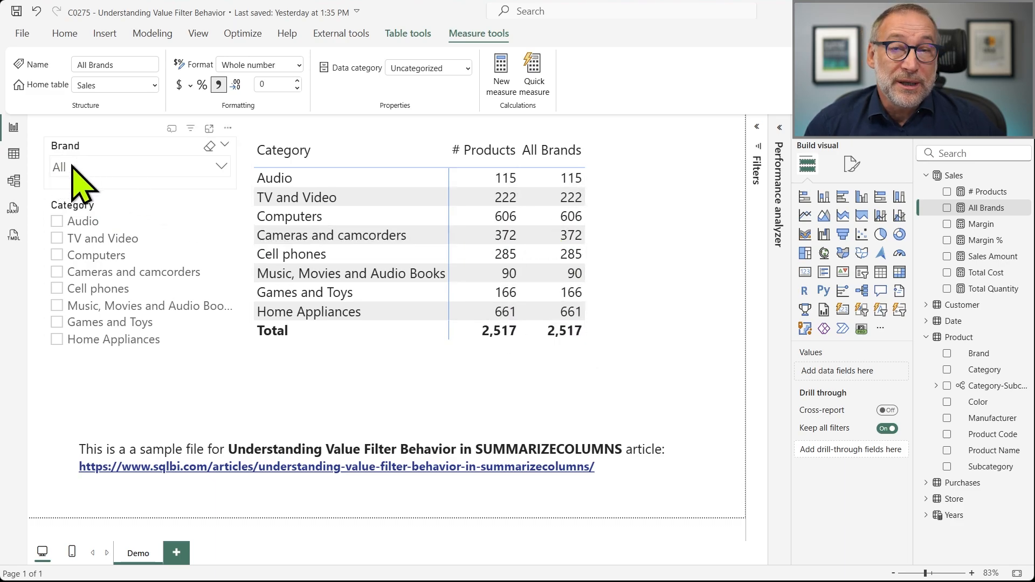
mouse_move(132, 181)
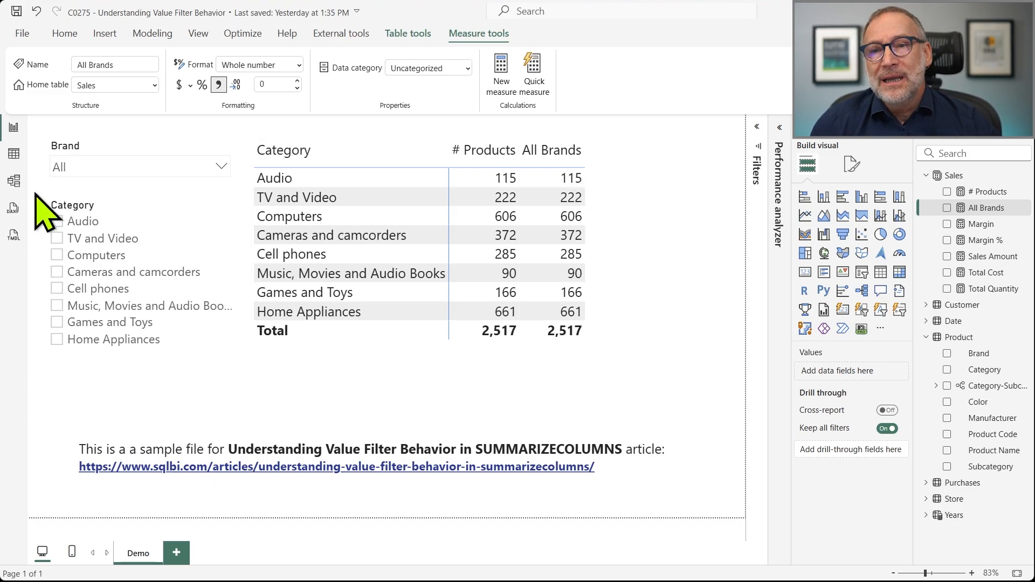
Drop down the Brand slicer to list the brands available for filtering.
left_click(222, 166)
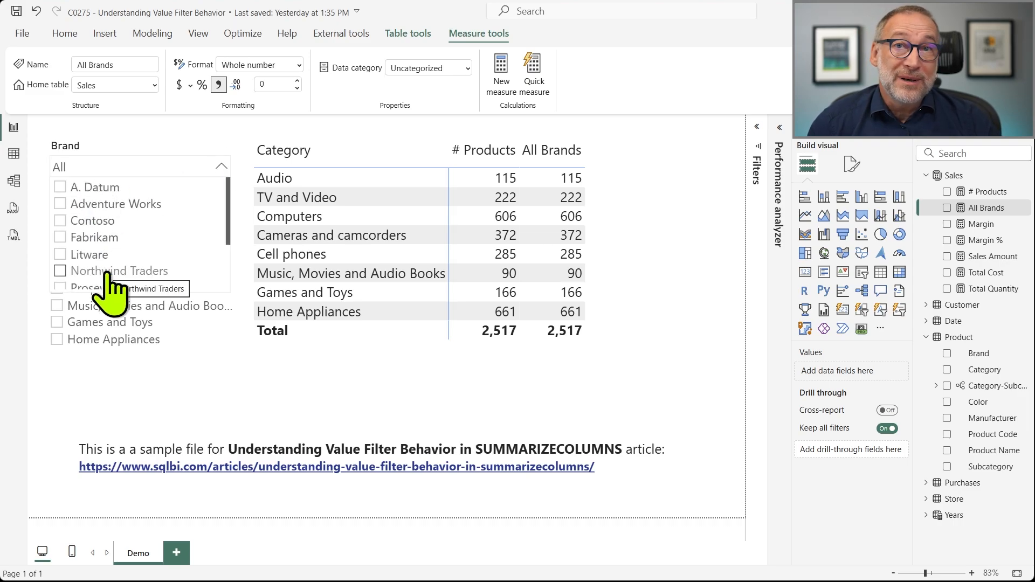
mouse_move(78, 204)
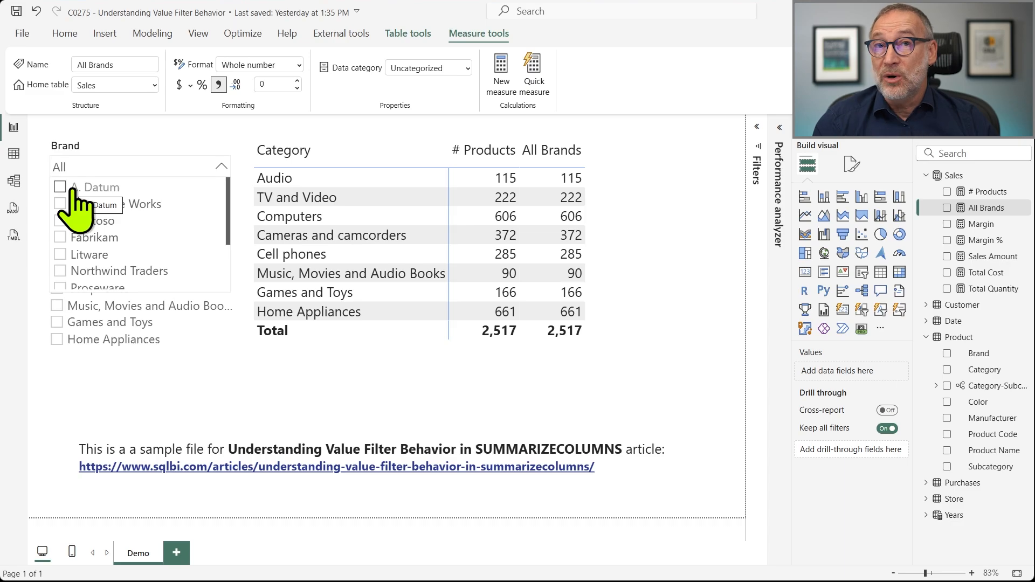
mouse_move(100, 218)
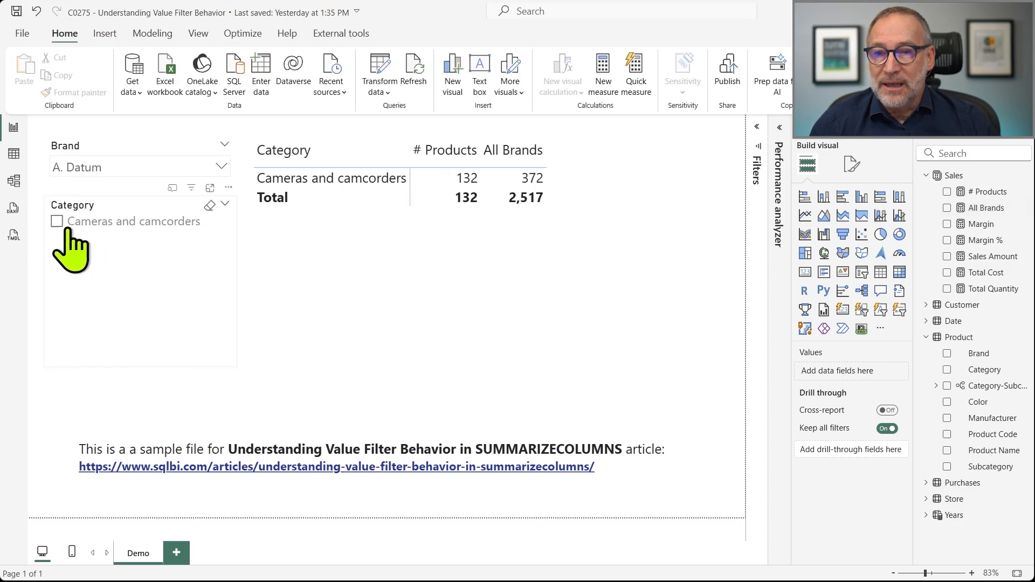
mouse_move(174, 248)
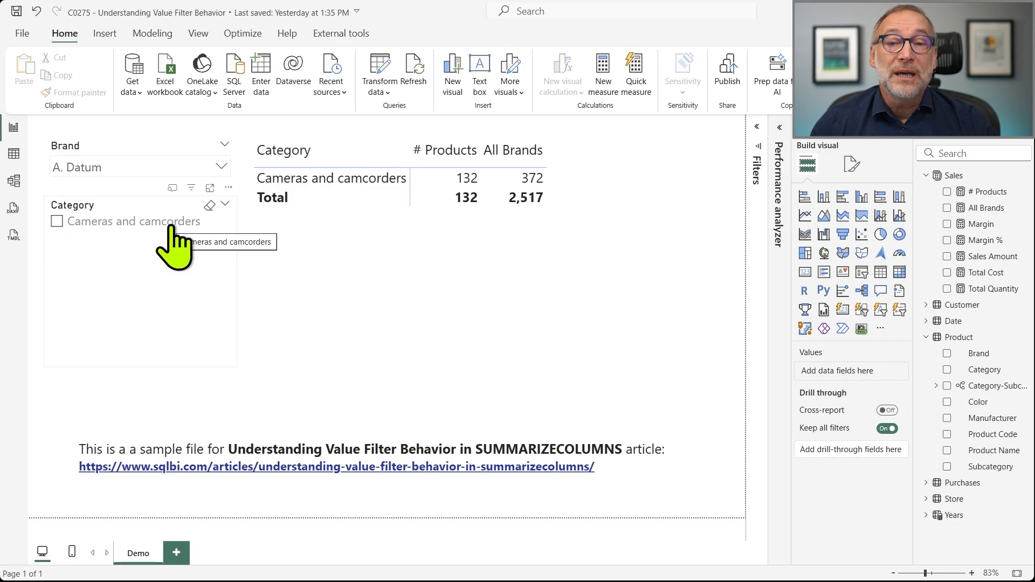
mouse_move(494, 239)
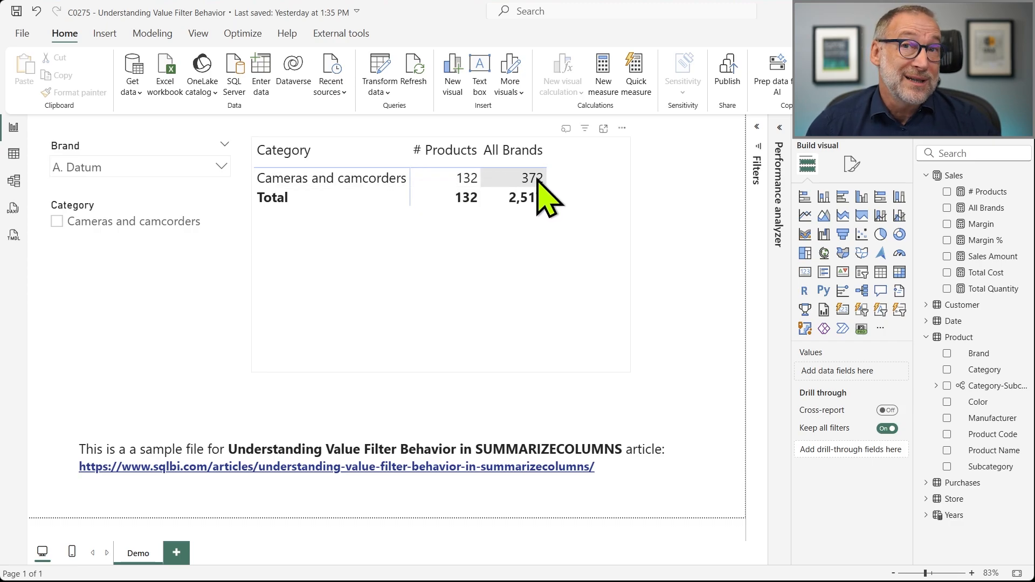
mouse_move(551, 231)
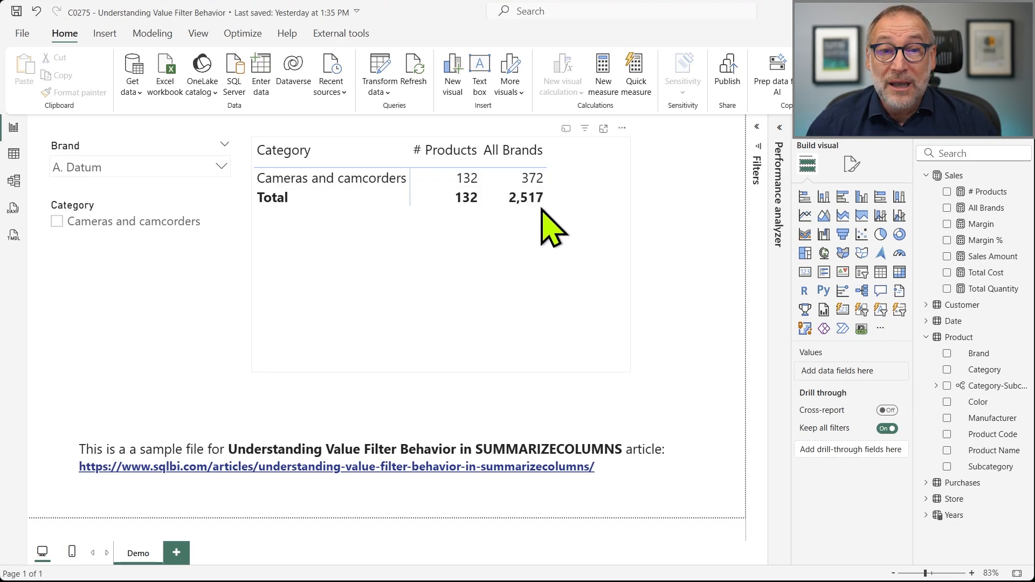
mouse_move(472, 227)
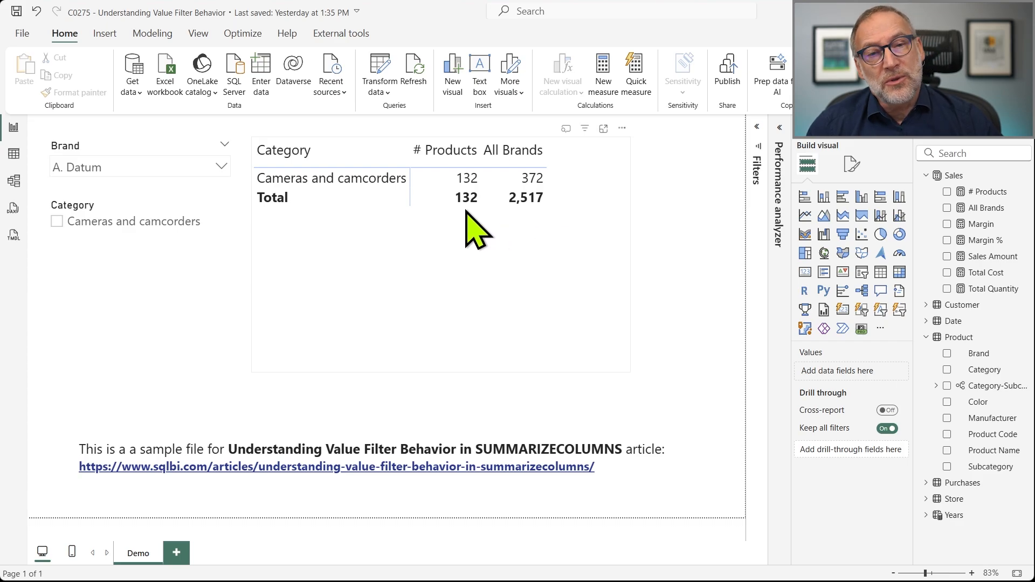
mouse_move(538, 231)
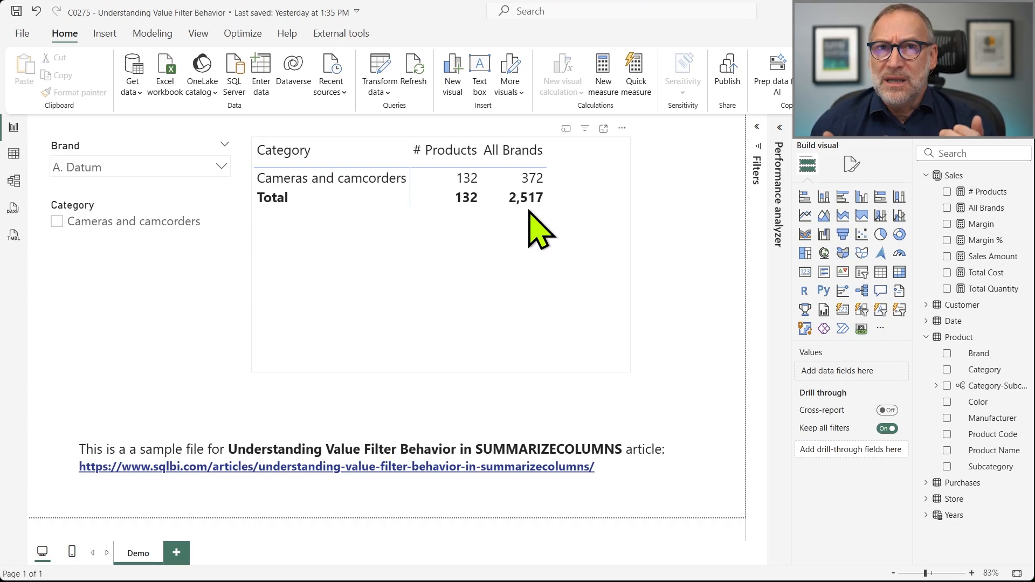
mouse_move(534, 192)
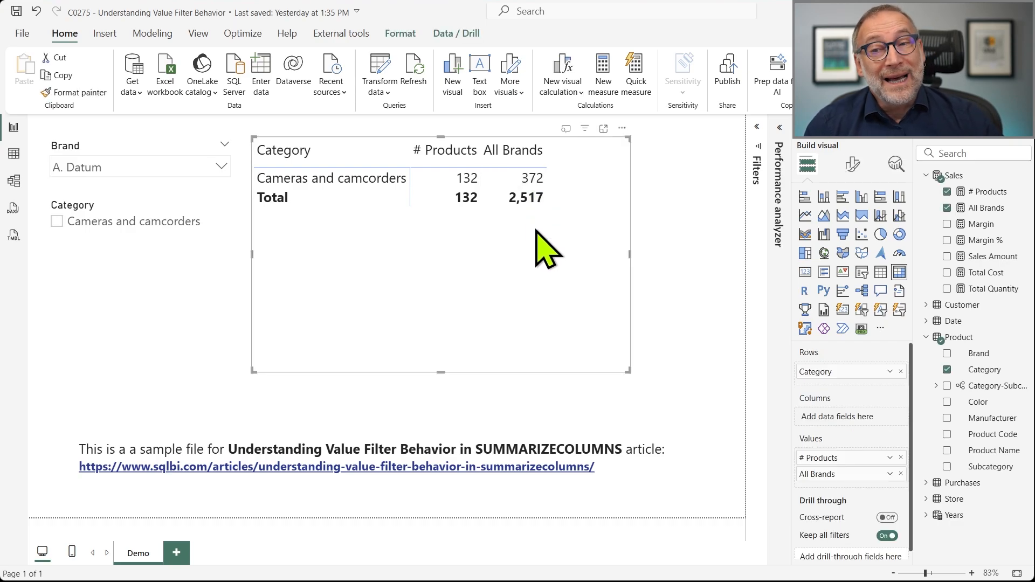
Select the matrix, record it in Performance analyzer and copy its DAX query.
left_click(538, 298)
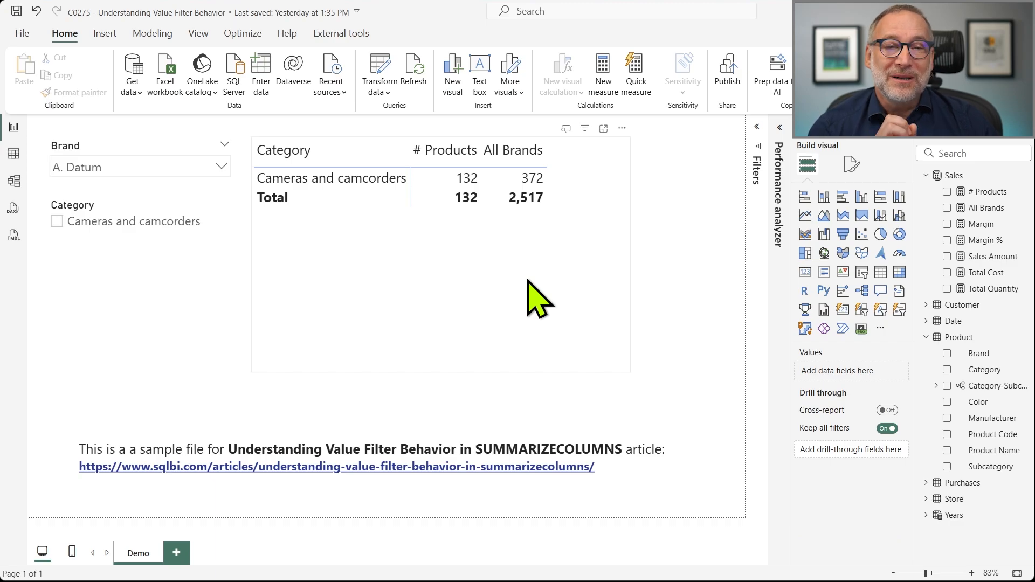
left_click(525, 197)
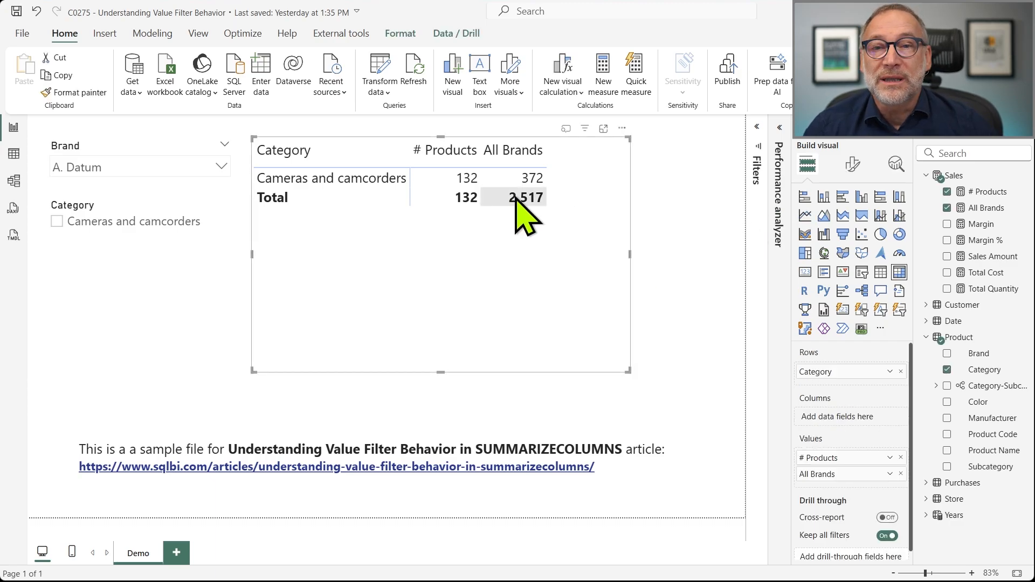
left_click(243, 33)
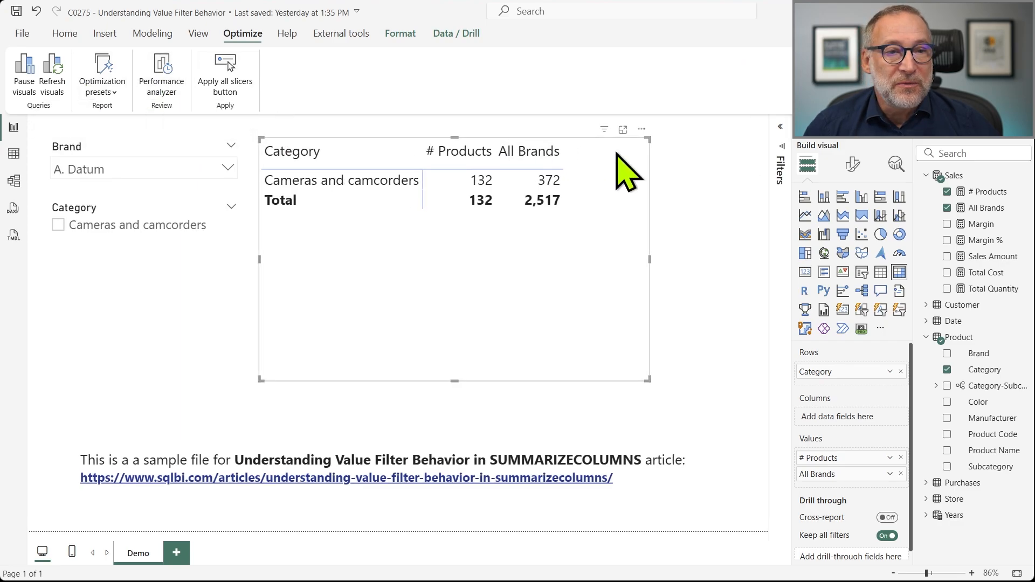
left_click(161, 72)
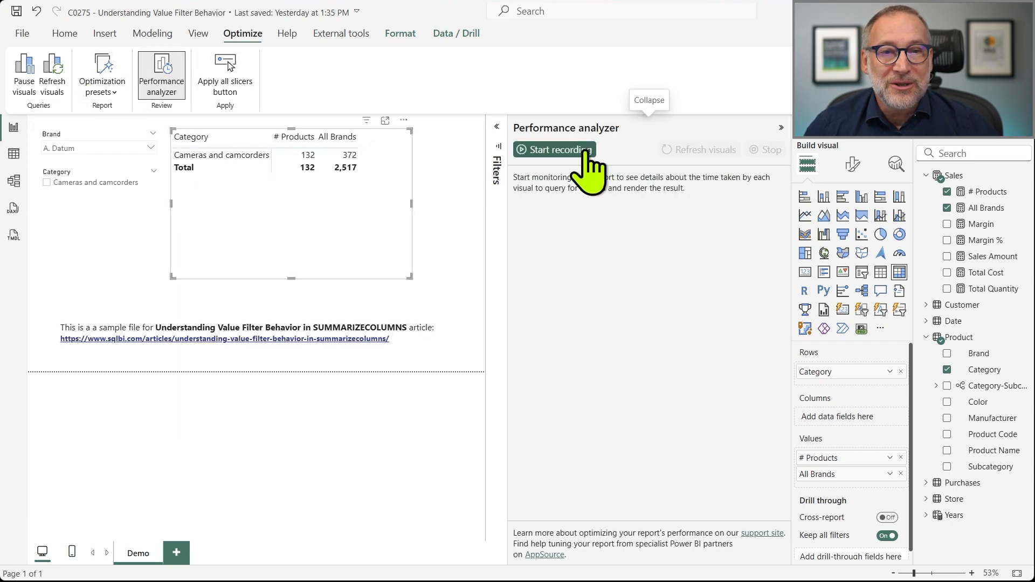
left_click(553, 148)
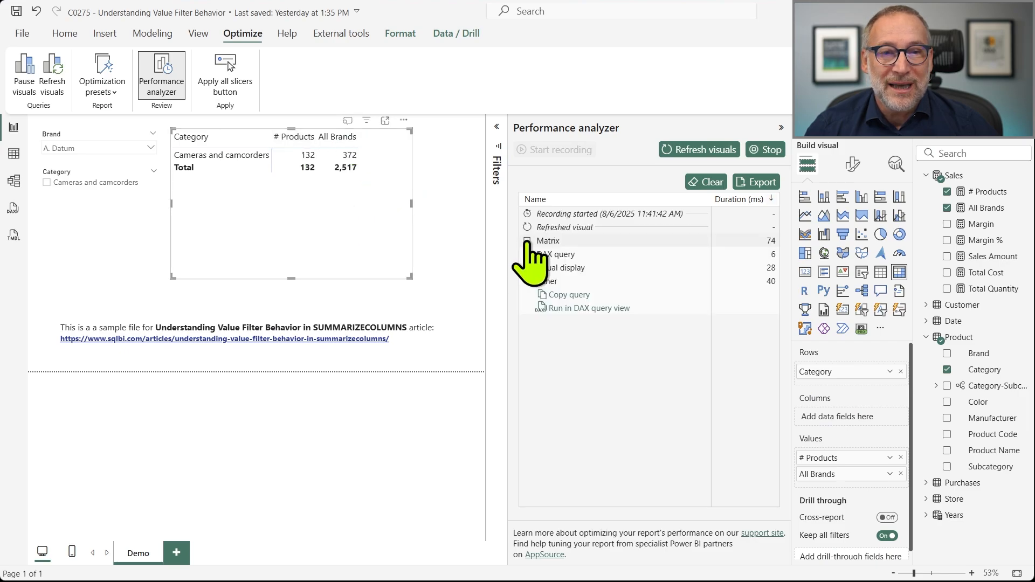
left_click(588, 308)
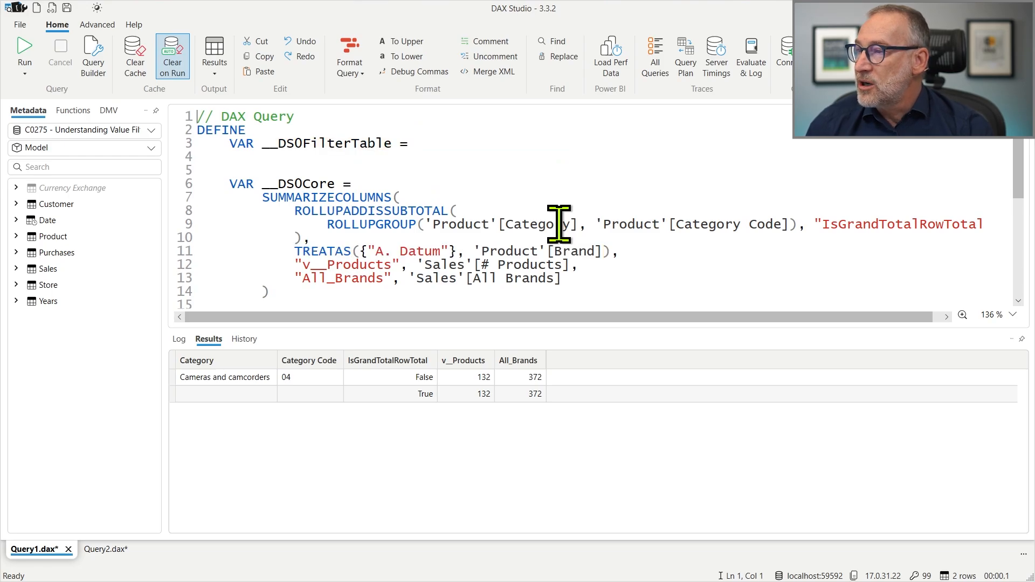
Replace the DEFINE block with EVALUATE wrapping SUMMARIZECOLUMNS for brand A. Datum.
type("EVAL        SUMMARIZECOLUMNS(")
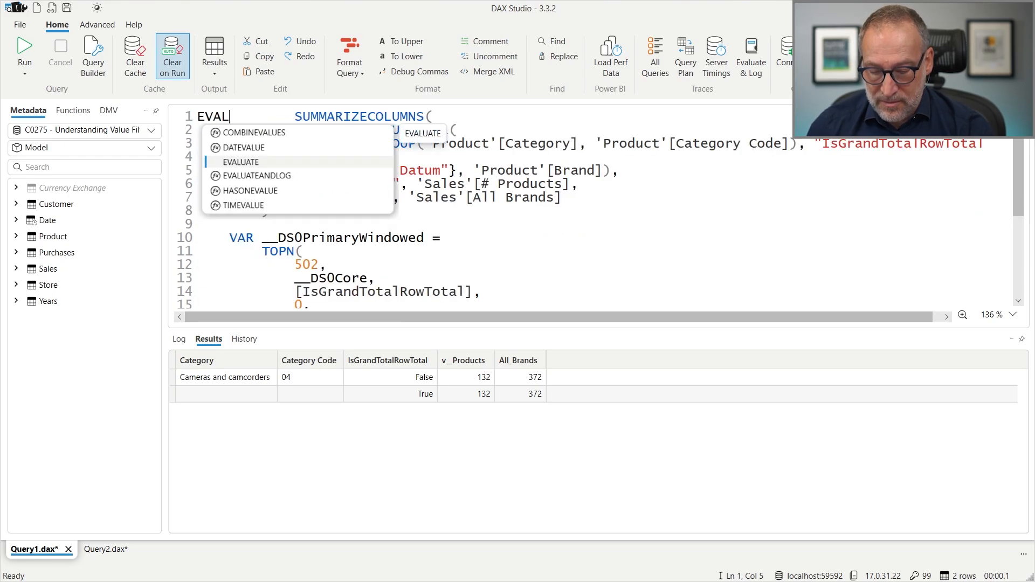
left_click(239, 162)
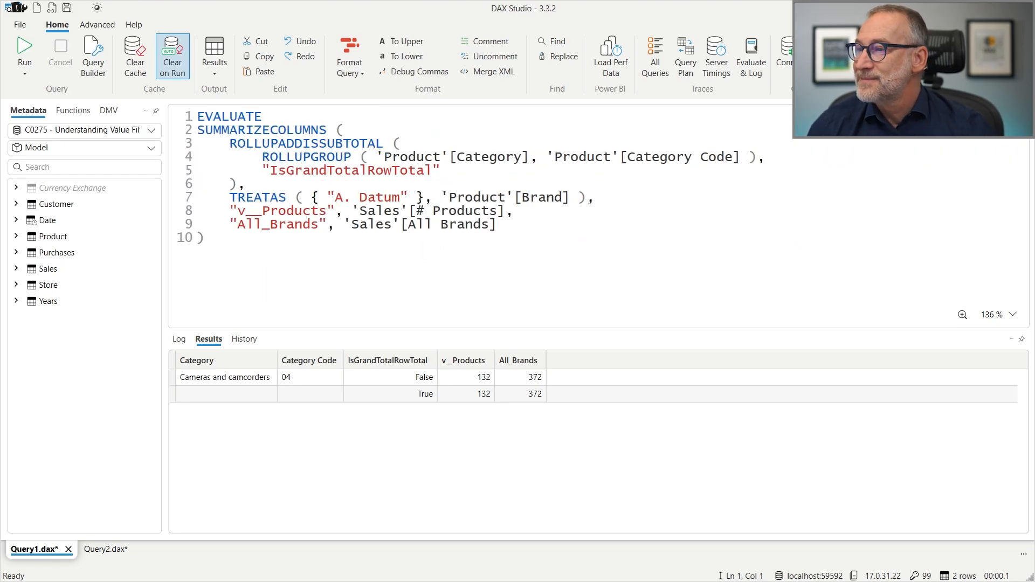
double_click(261, 130)
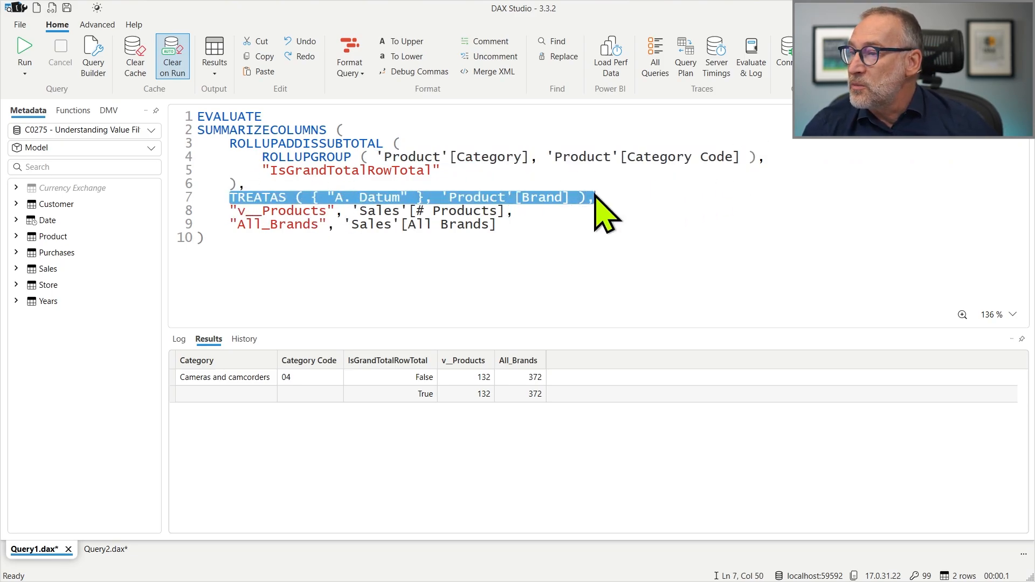
Run the trimmed query and check the IsGrandTotalRowTotal row returns All_Brands 2,517.
left_click(459, 239)
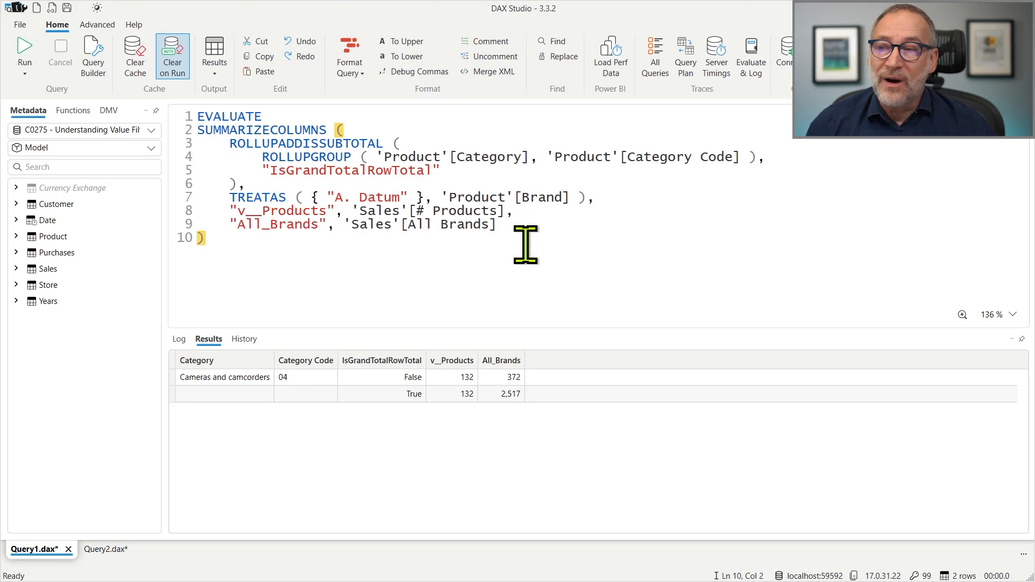
mouse_move(299, 174)
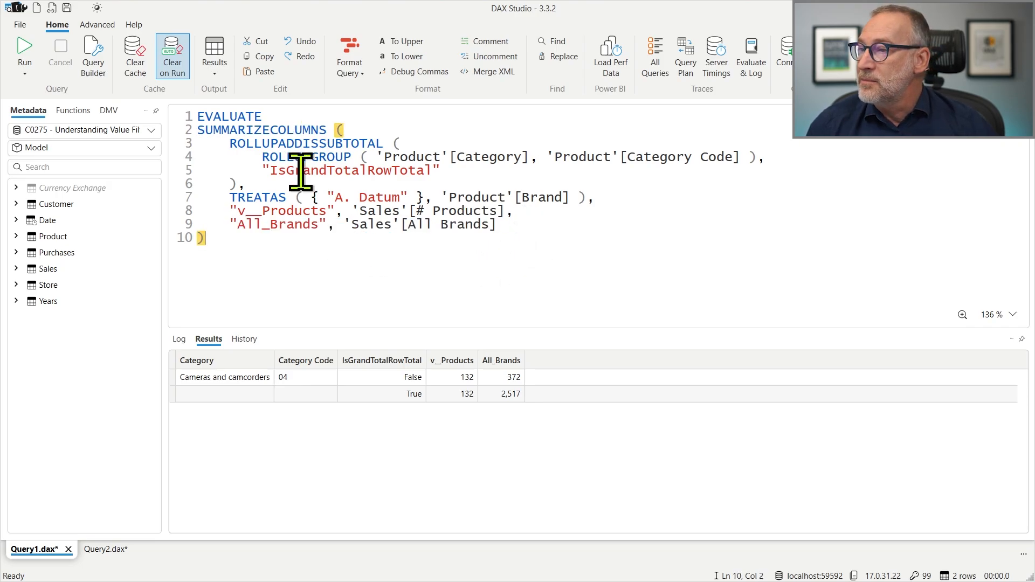
double_click(366, 197)
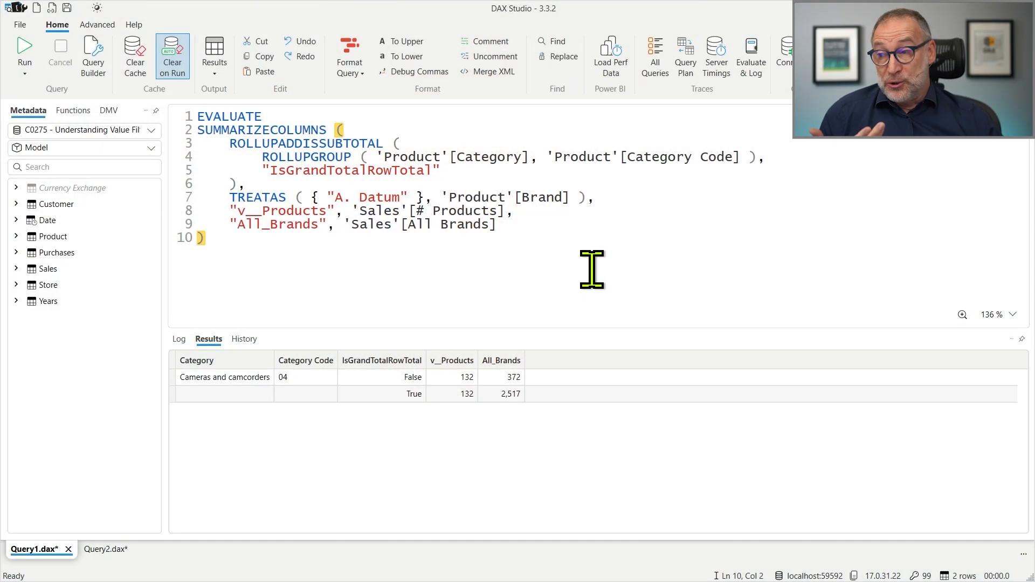
mouse_move(366, 196)
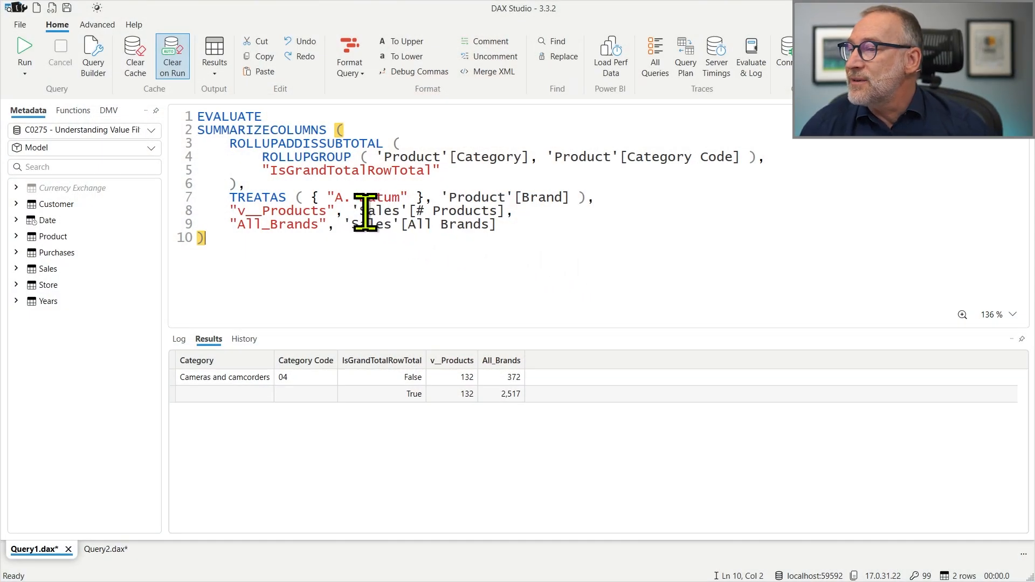
left_click_drag(230, 143, 245, 183)
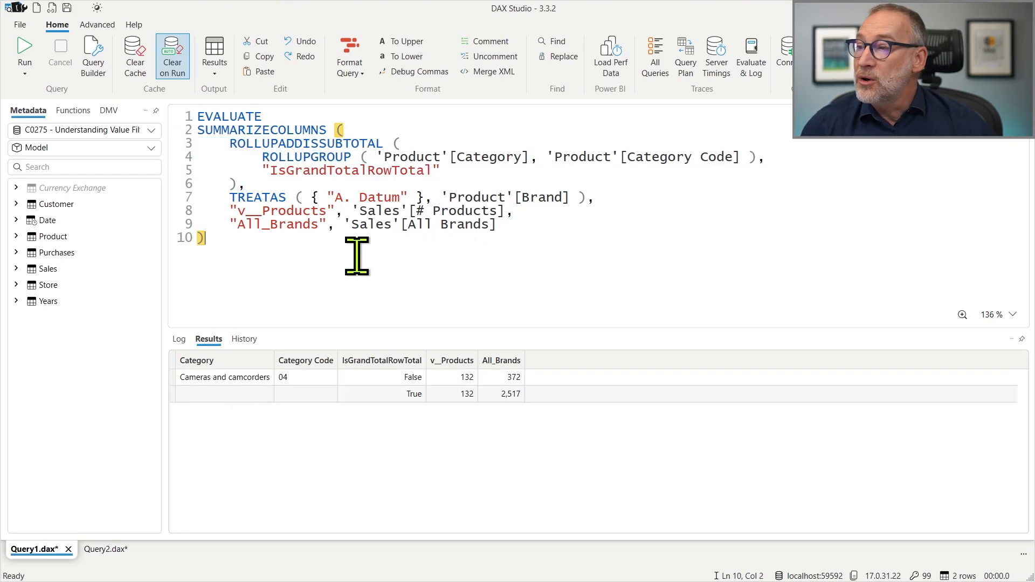
double_click(366, 196)
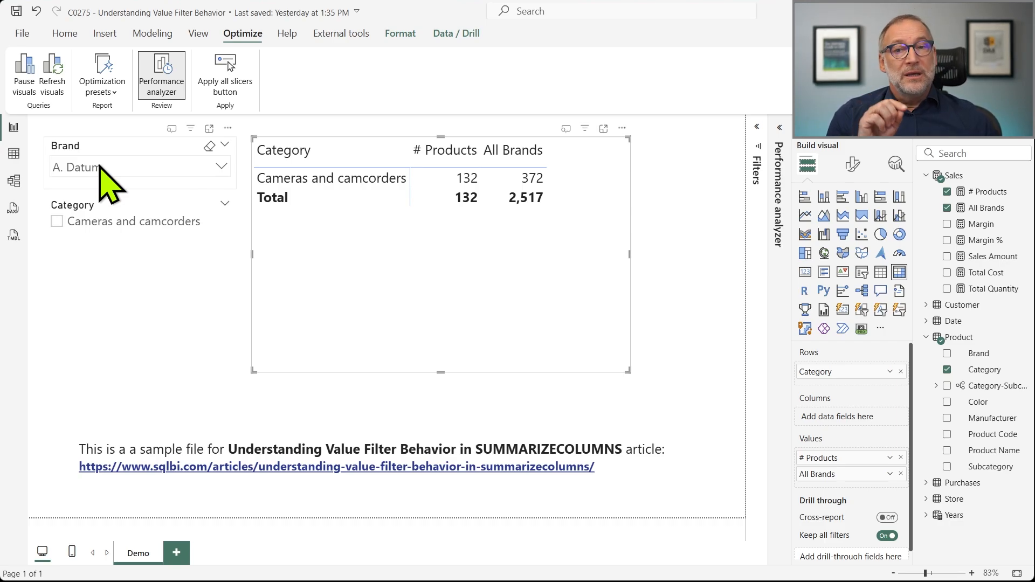
mouse_move(416, 221)
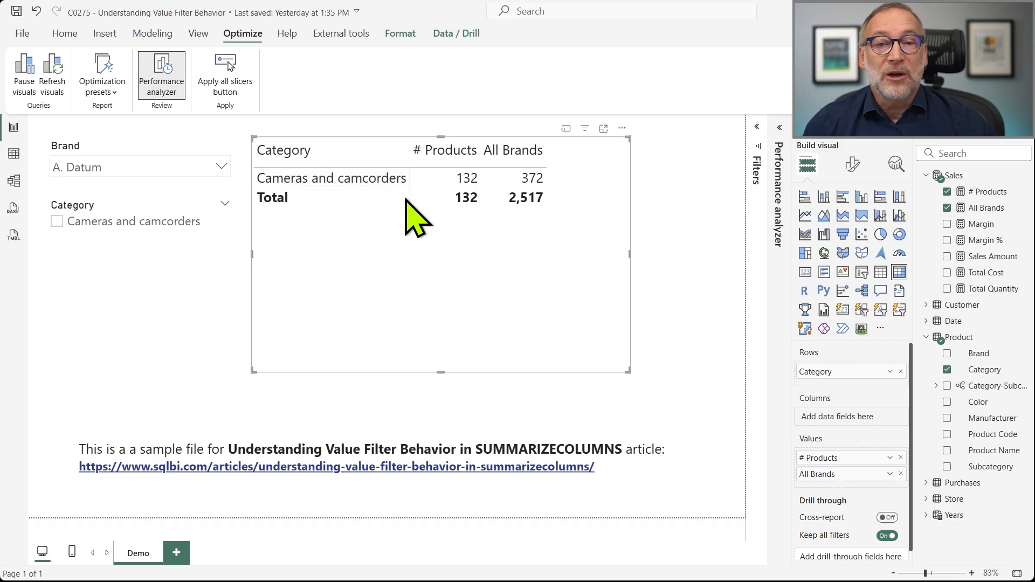
mouse_move(522, 234)
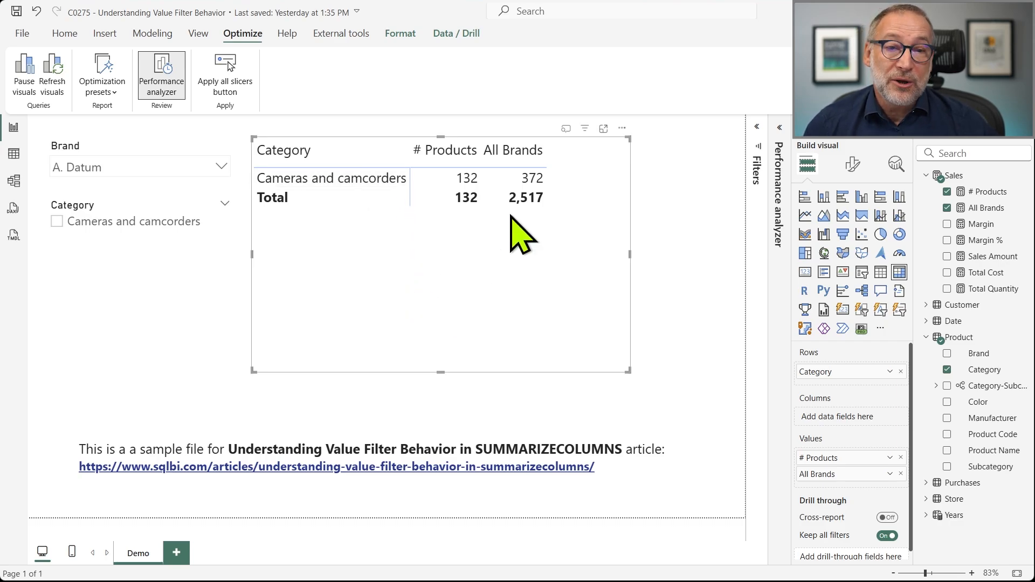
mouse_move(528, 178)
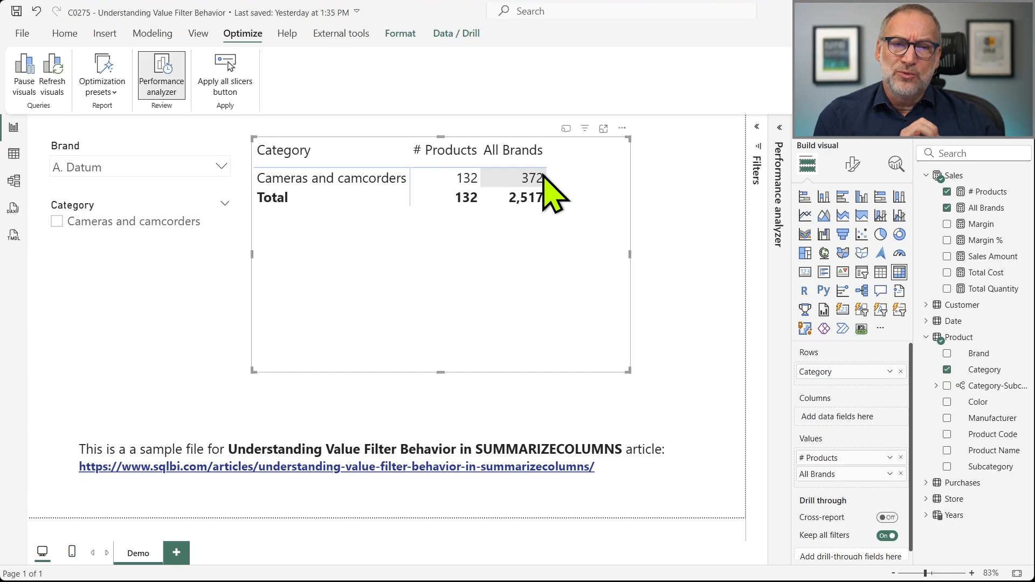
mouse_move(559, 271)
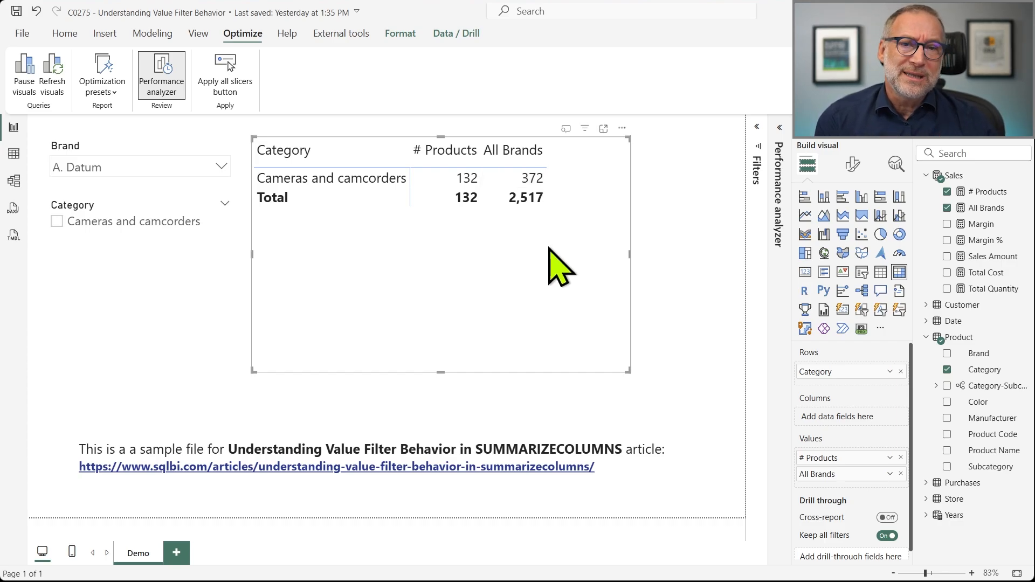
mouse_move(521, 196)
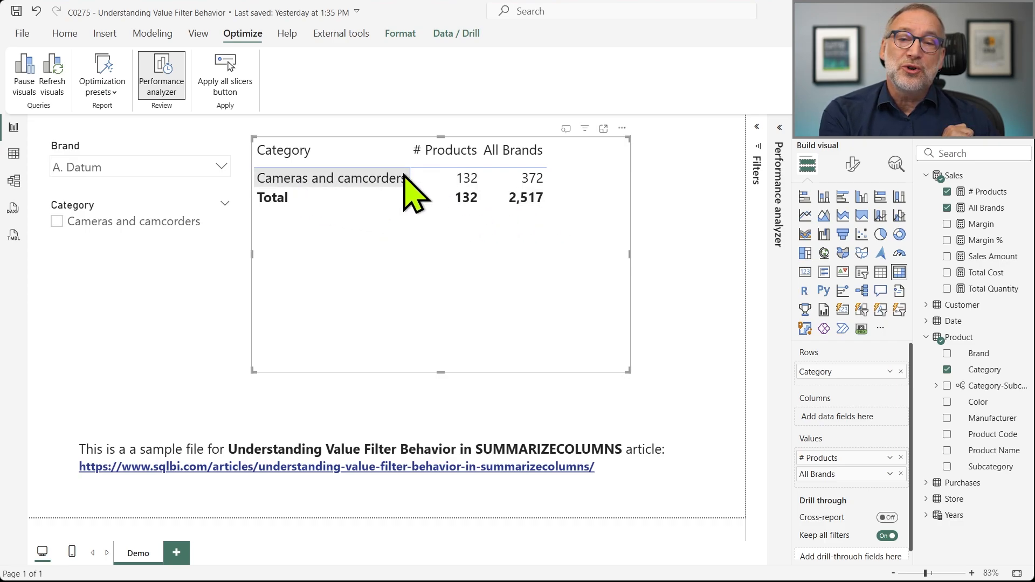
mouse_move(474, 201)
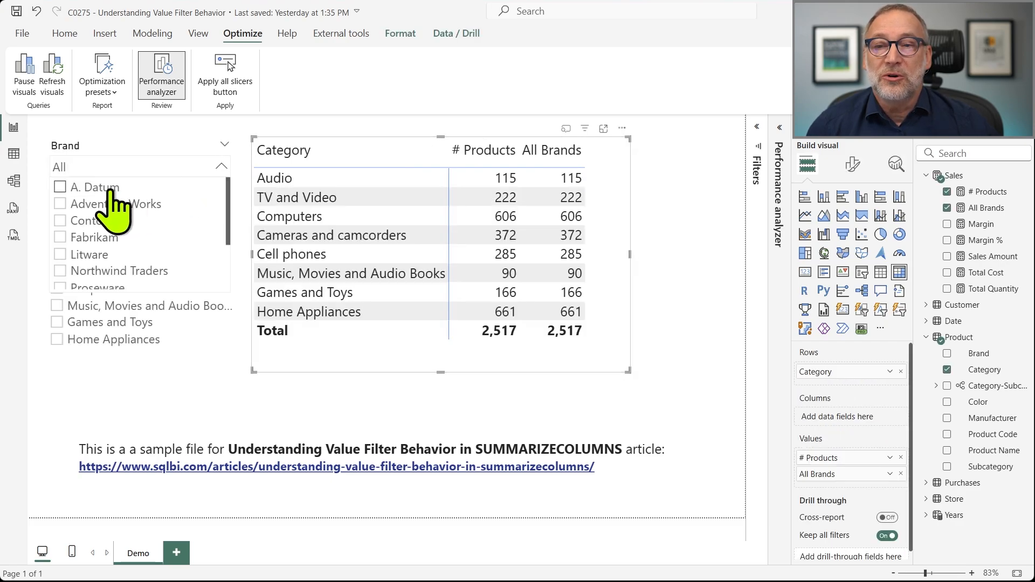
Keep all brands and filter the Category slicer to Cameras and camcorders plus Cell phones.
left_click(475, 399)
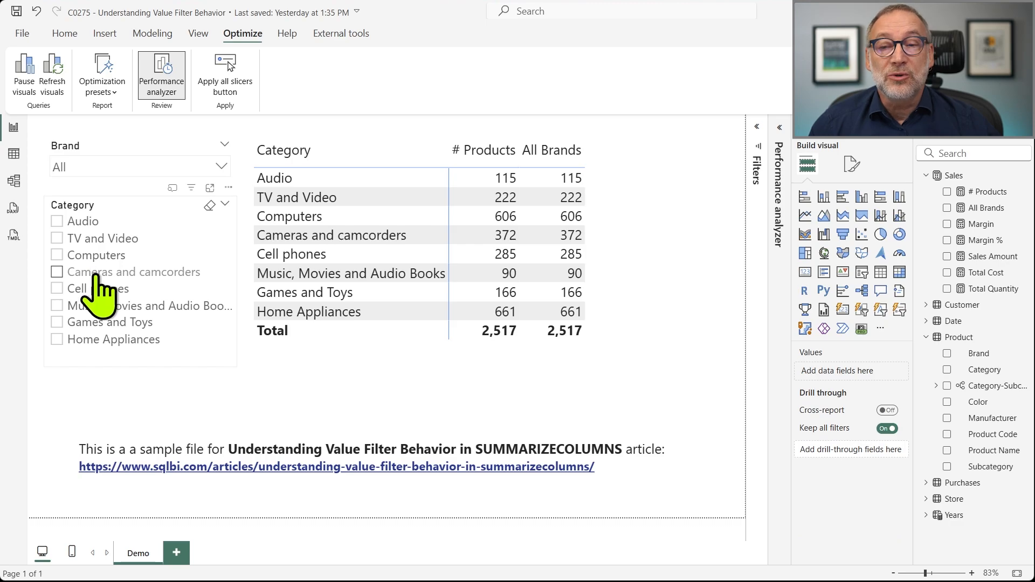
left_click(57, 272)
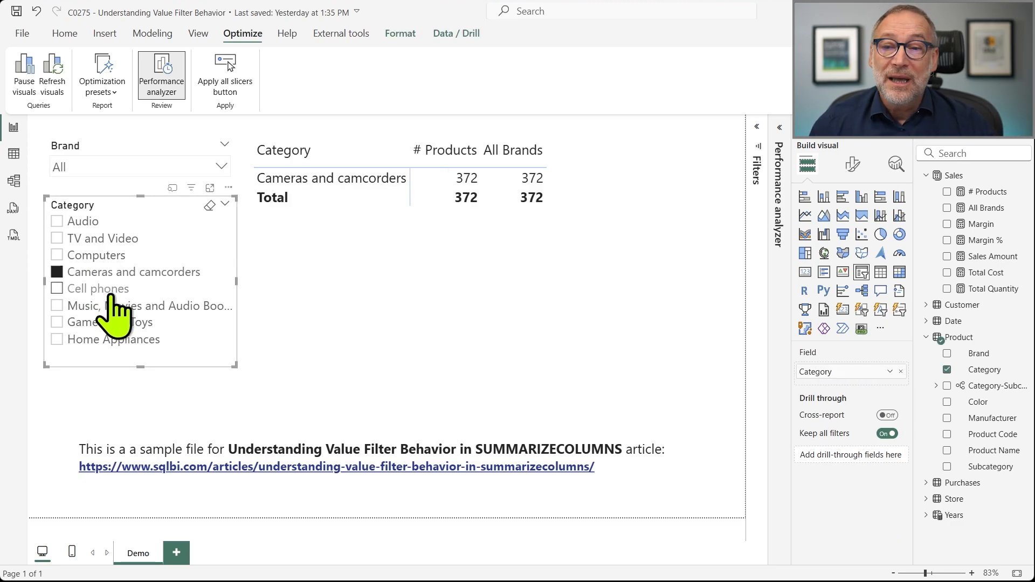
left_click(57, 289)
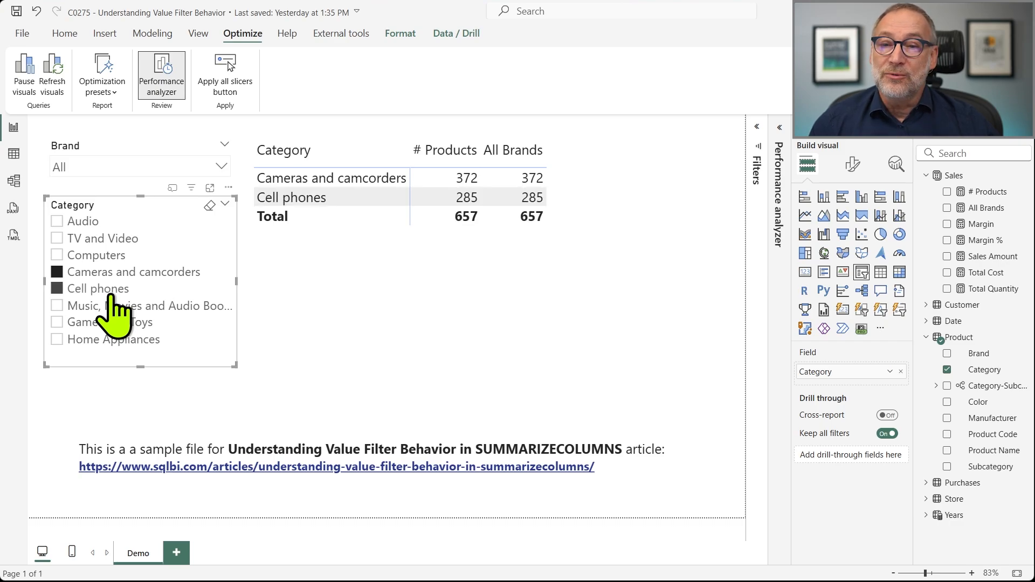
mouse_move(575, 238)
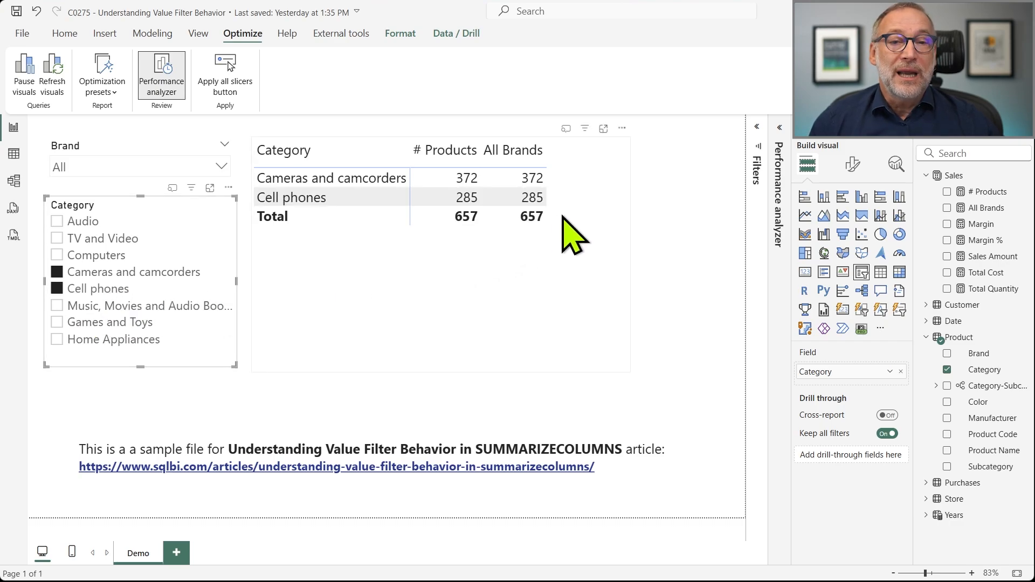
mouse_move(542, 224)
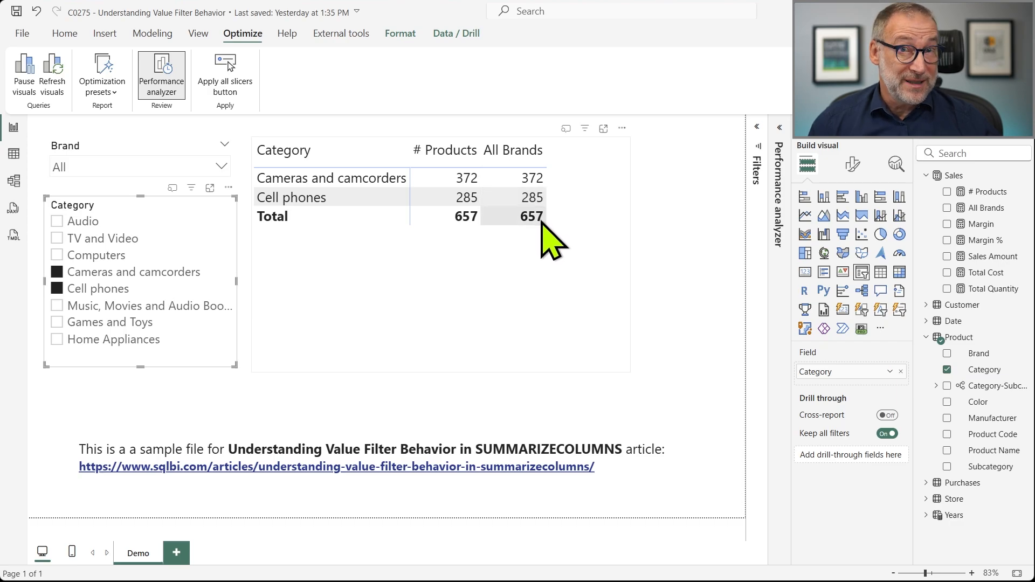
left_click(242, 414)
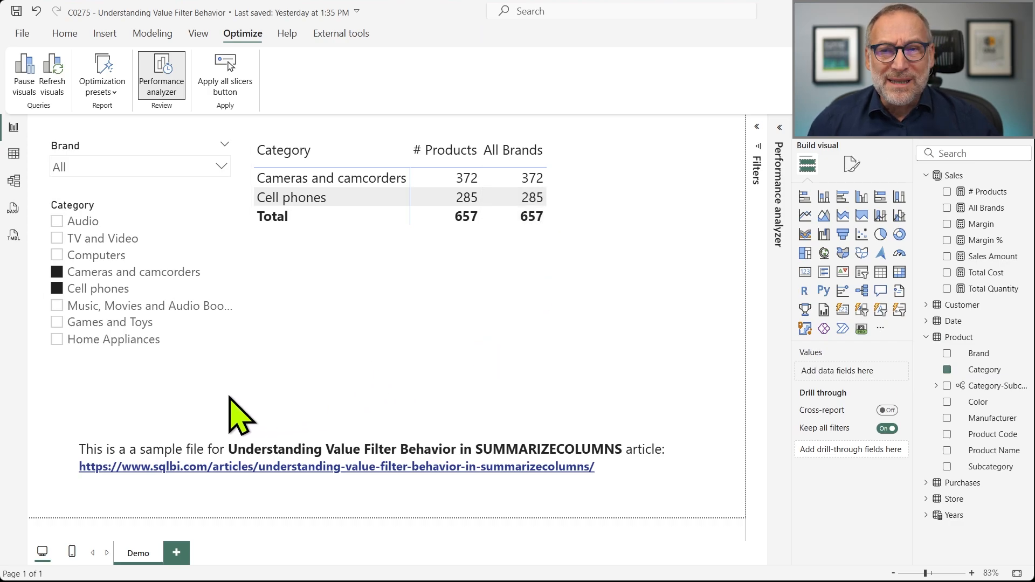
mouse_move(115, 324)
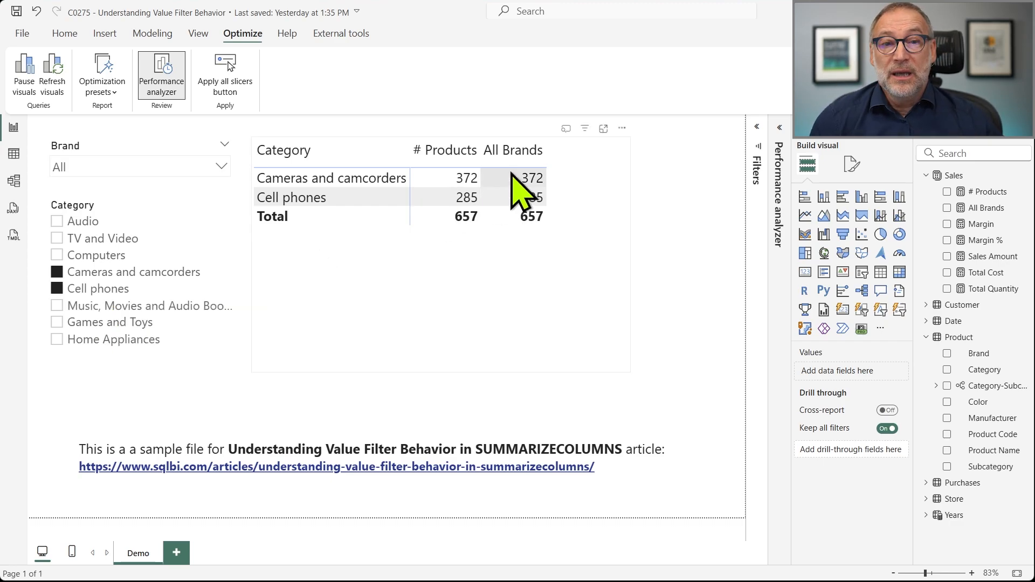
mouse_move(545, 198)
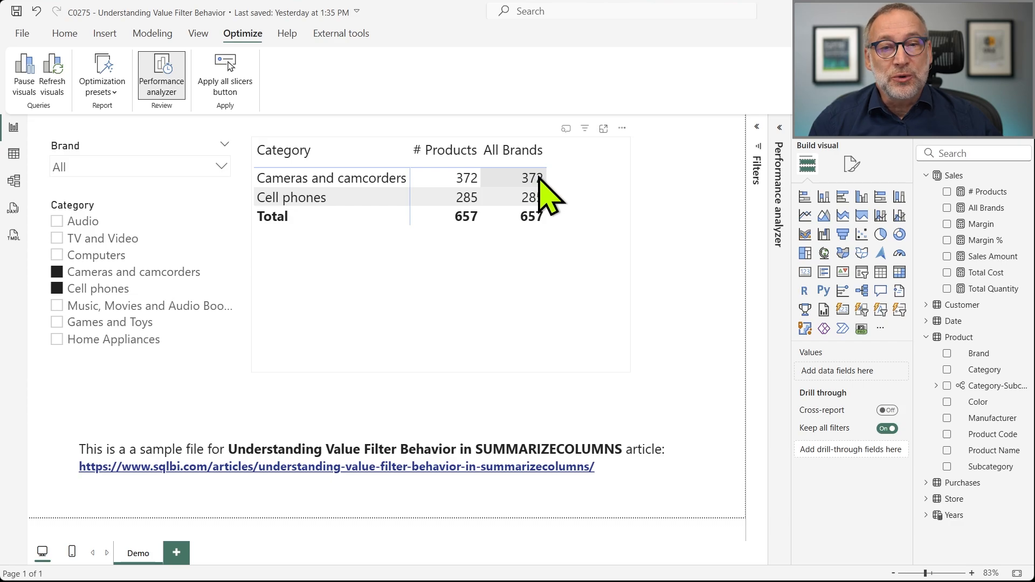
mouse_move(541, 240)
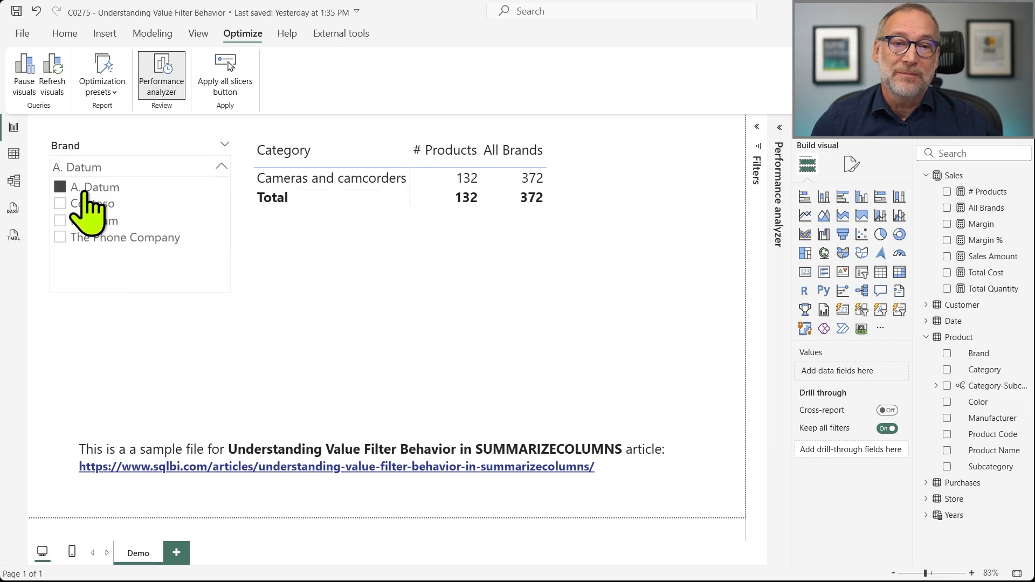
mouse_move(469, 406)
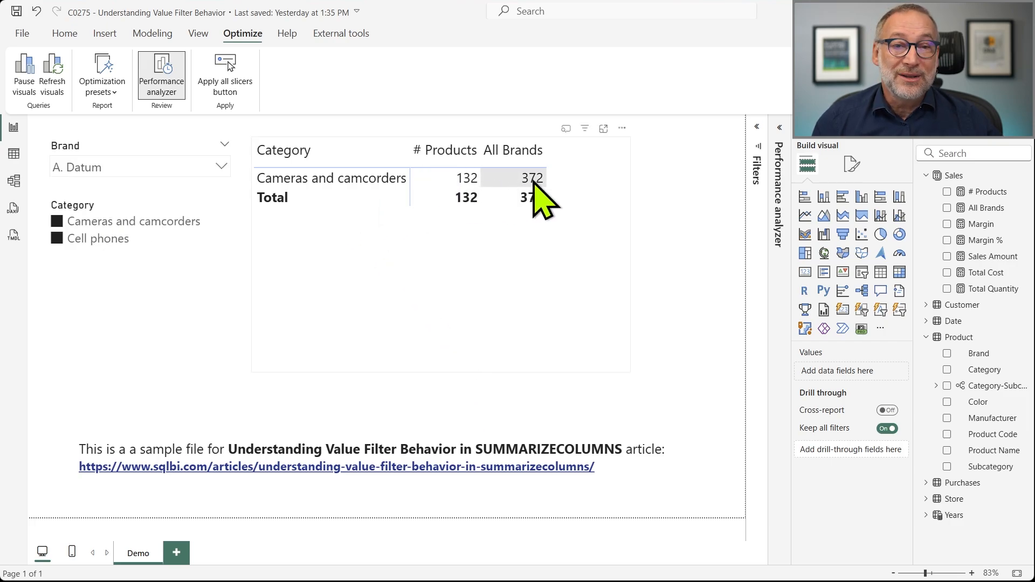
mouse_move(522, 197)
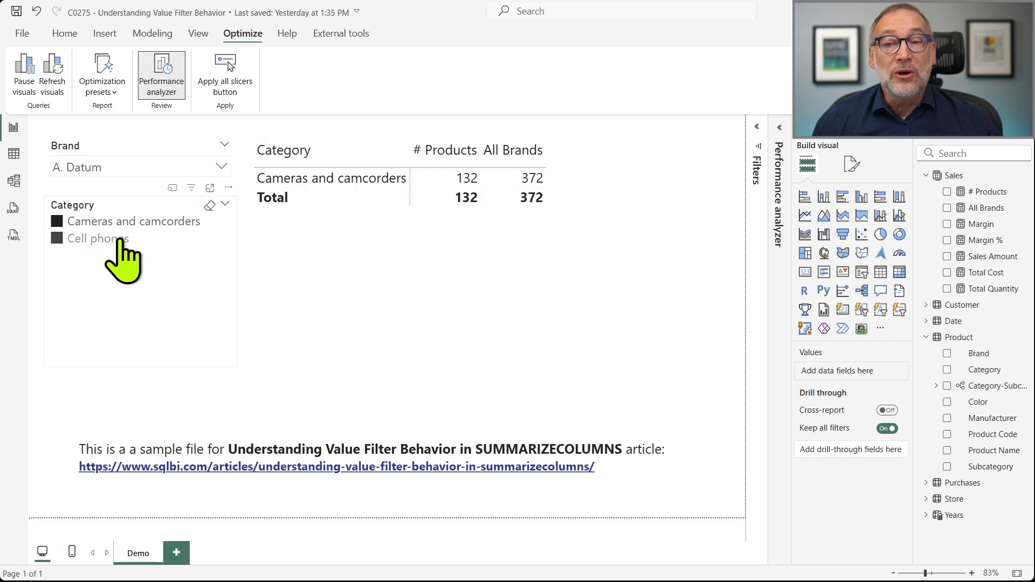
mouse_move(131, 267)
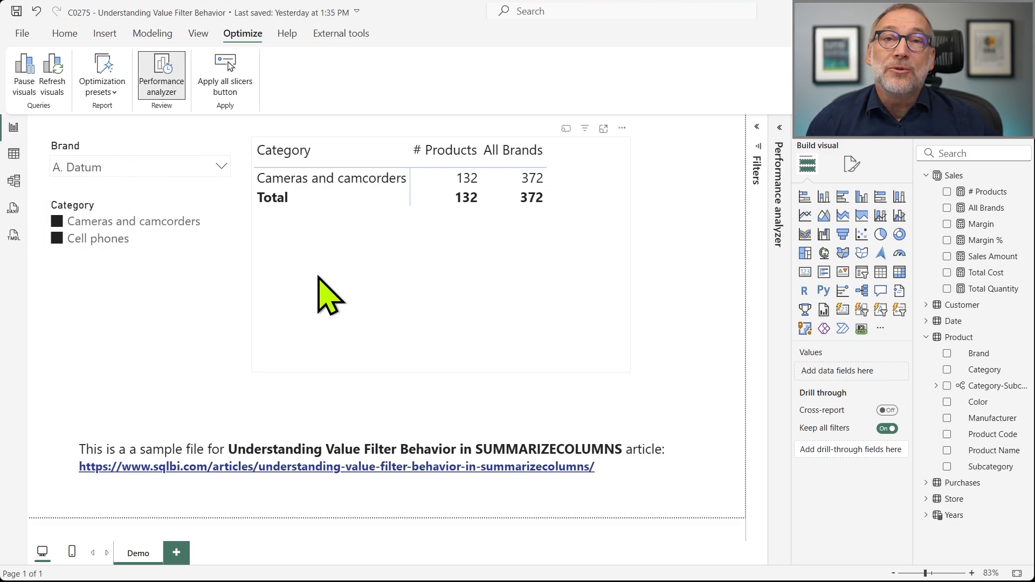
mouse_move(779, 178)
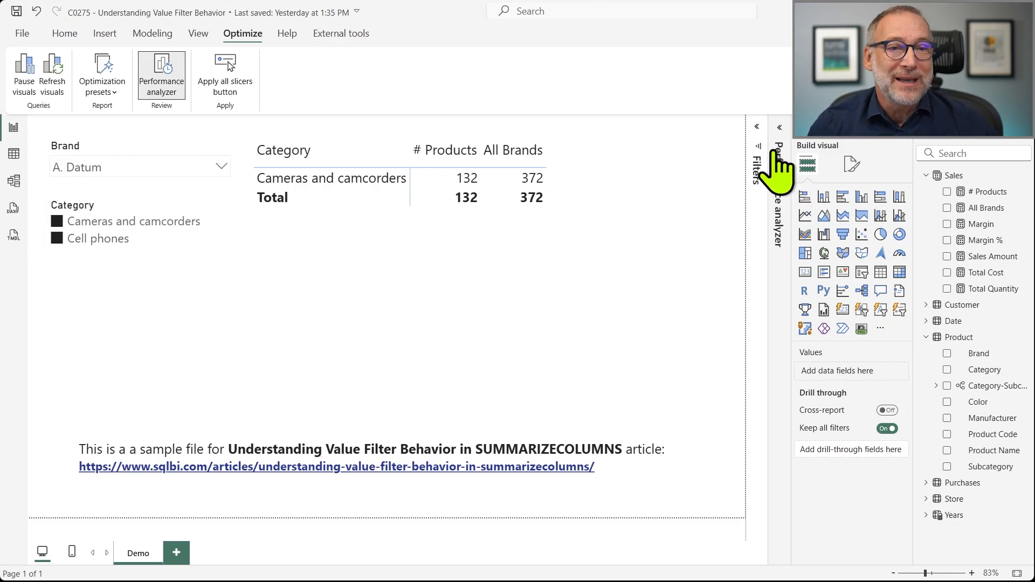
Refresh visuals in Performance analyzer and copy the Matrix's DAX query.
left_click(160, 75)
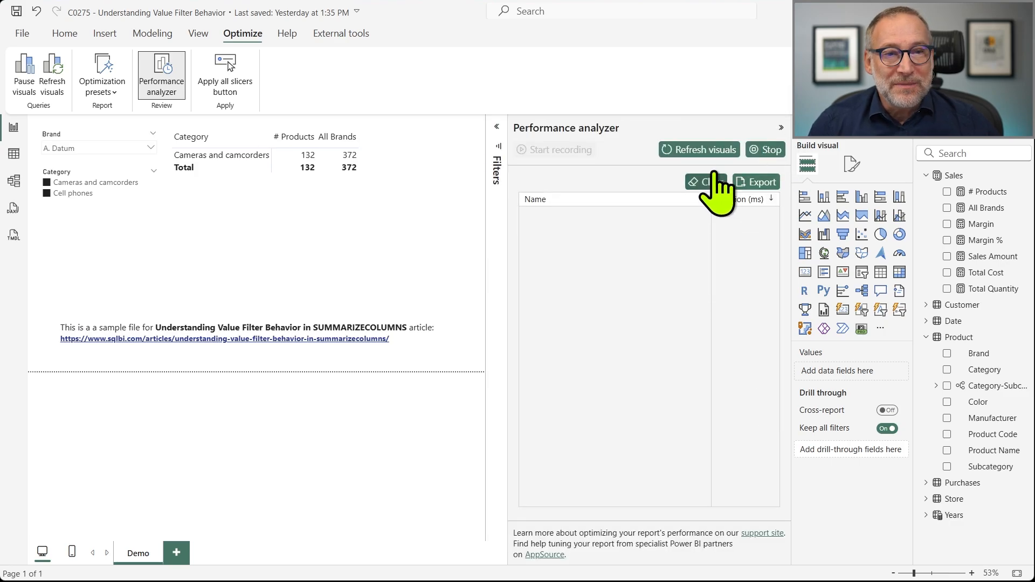
left_click(699, 149)
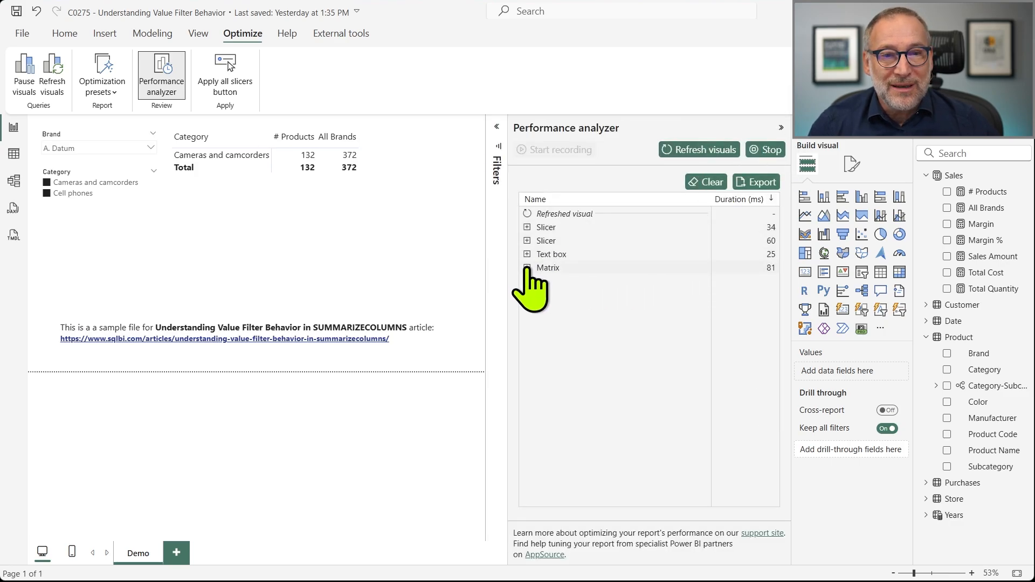
left_click(527, 267)
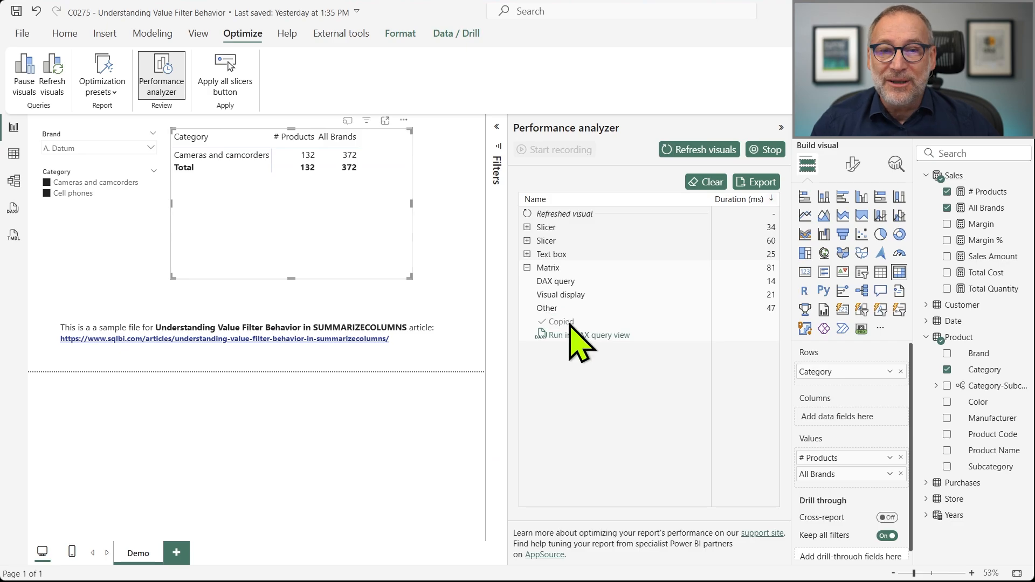
left_click(590, 334)
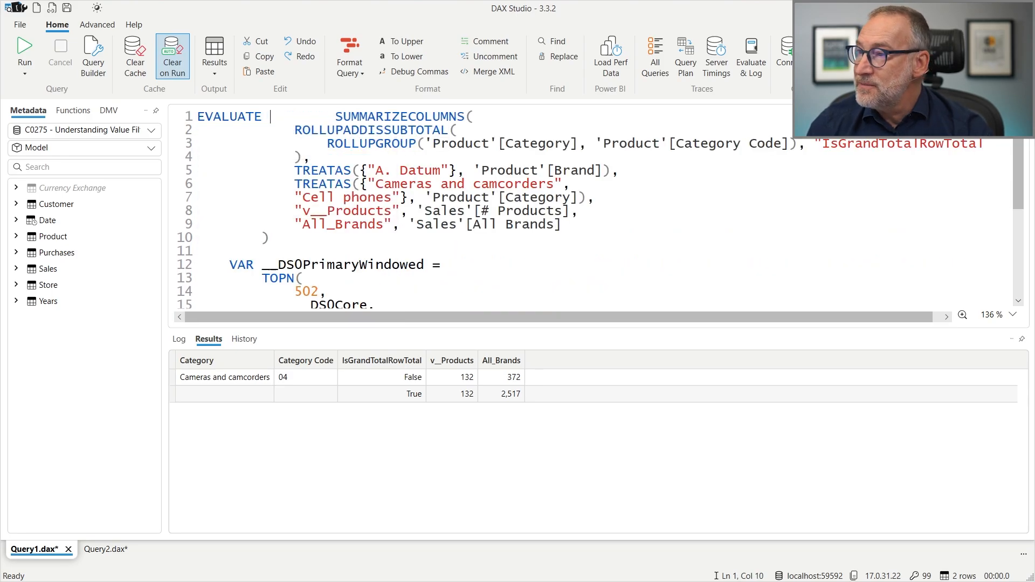
Format the trimmed SUMMARIZECOLUMNS query and run it, returning All_Brands 372.
scroll("down", 3)
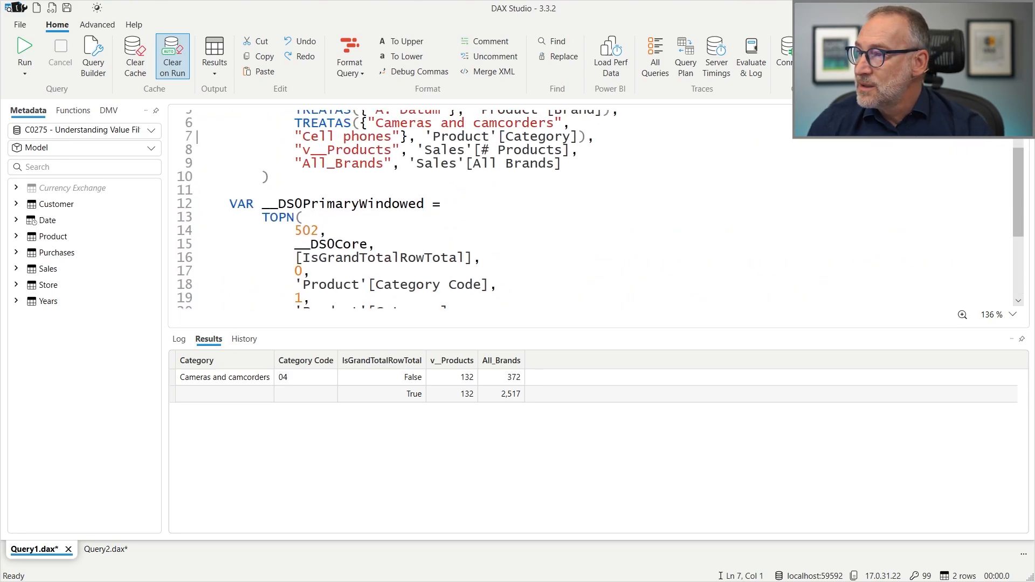
scroll("up", 3)
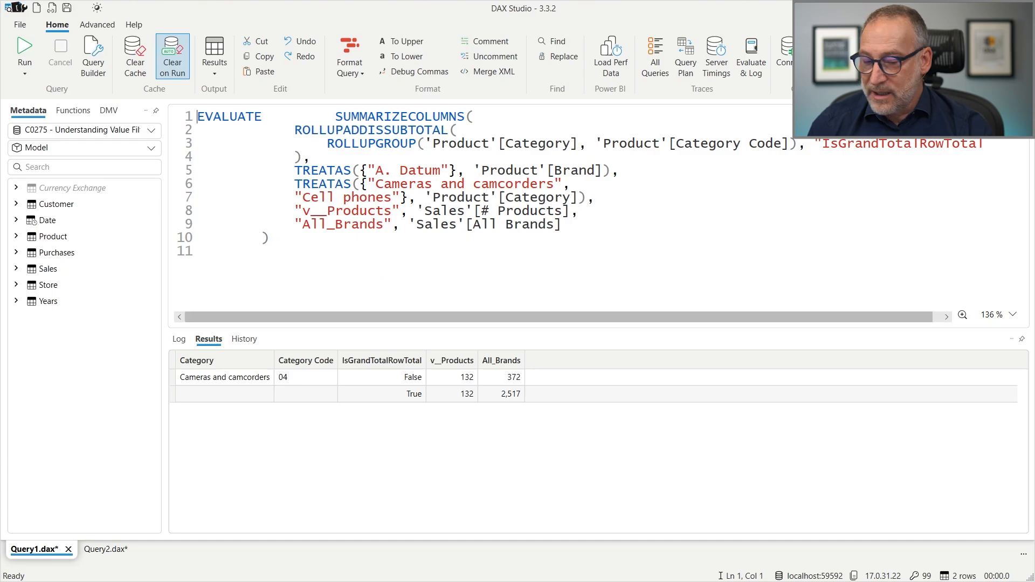
left_click(350, 49)
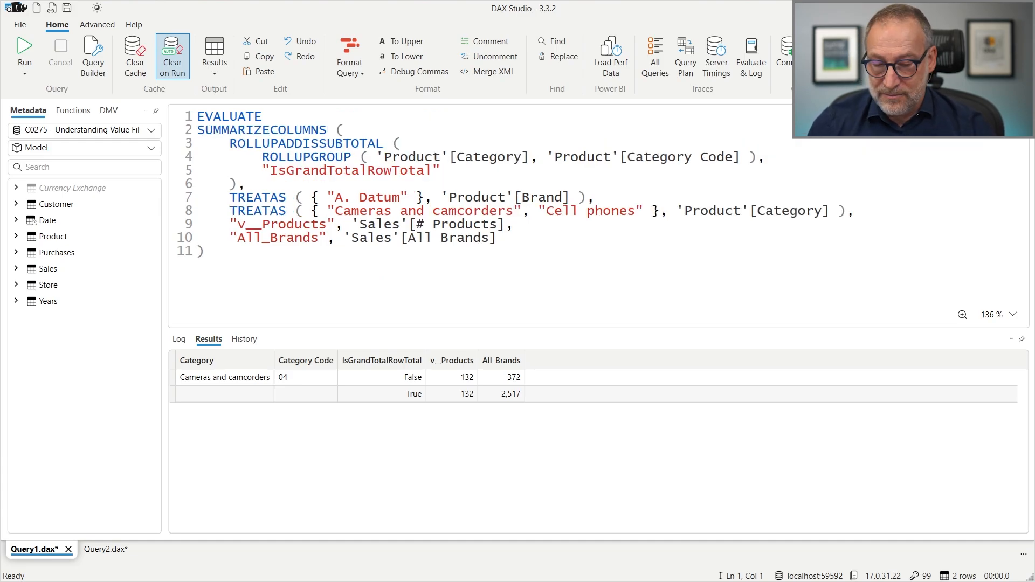
left_click(23, 49)
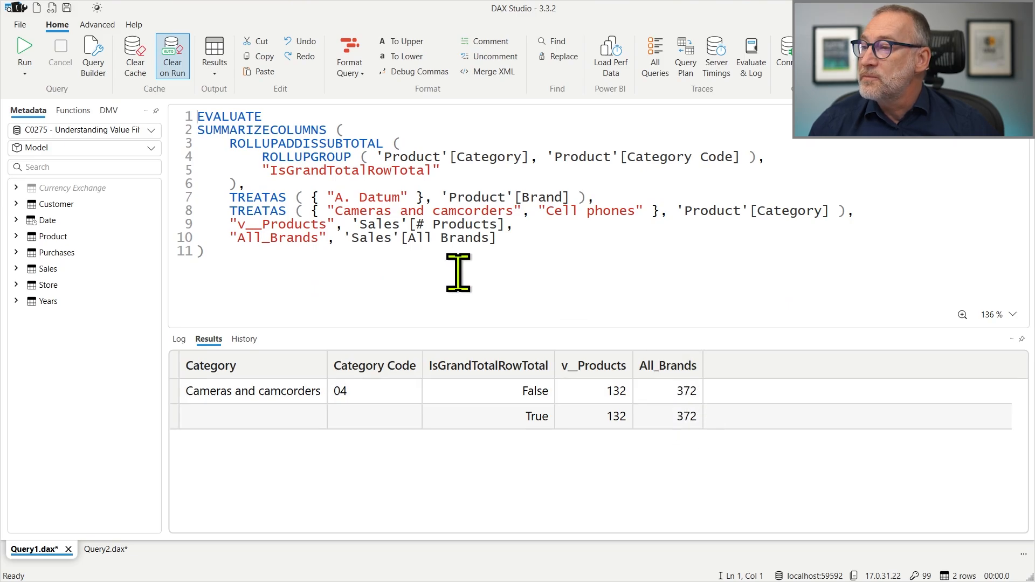
Review the A. Datum and two-category TREATAS filters giving 132 products and All_Brands 372.
left_click(201, 251)
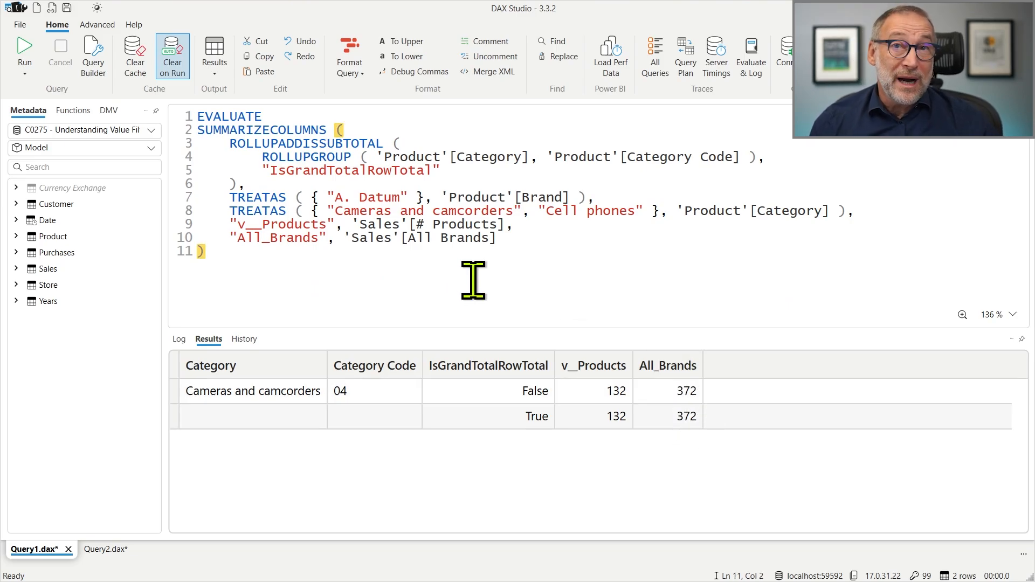
mouse_move(499, 278)
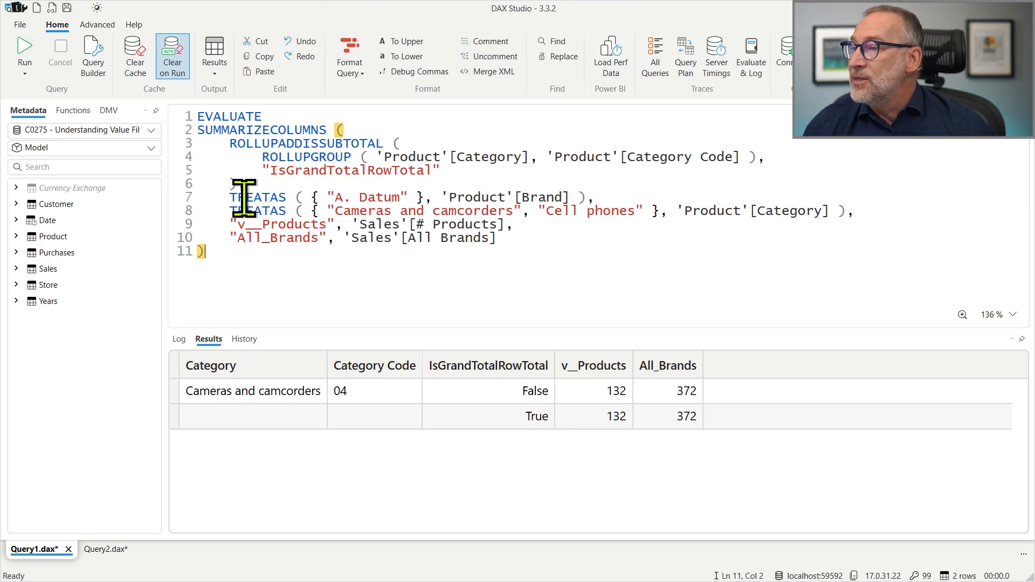
double_click(422, 210)
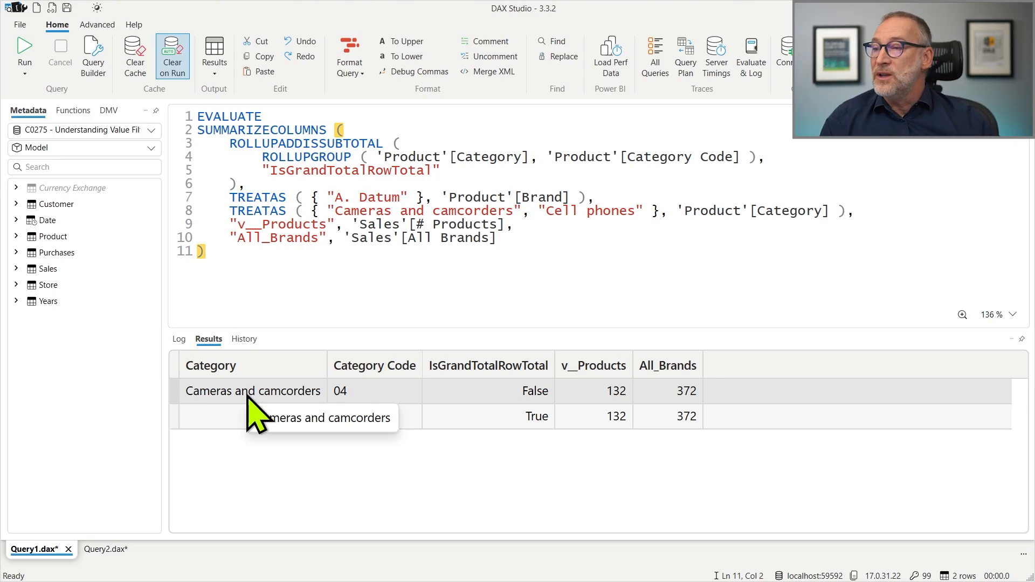
mouse_move(686, 212)
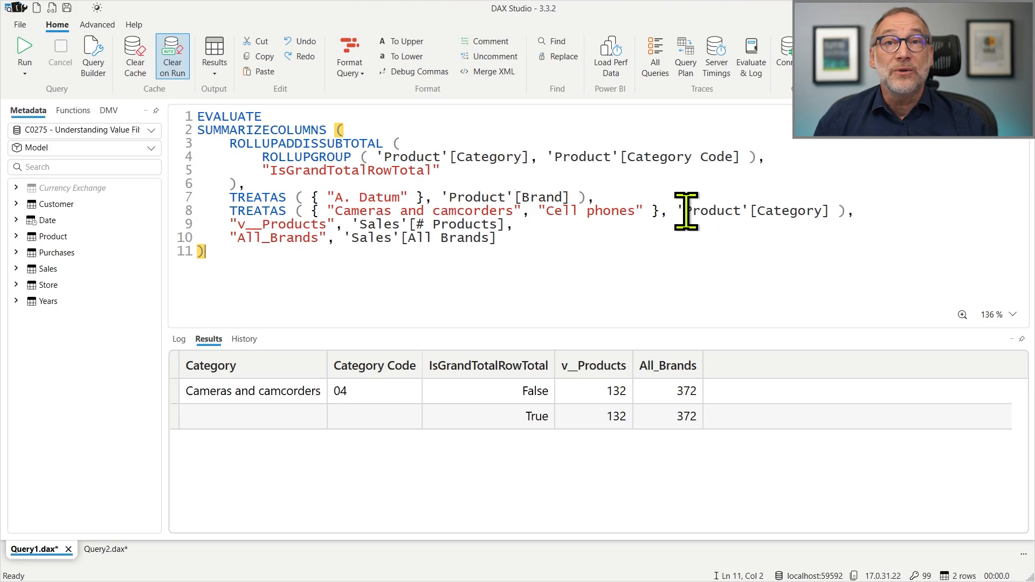
mouse_move(515, 258)
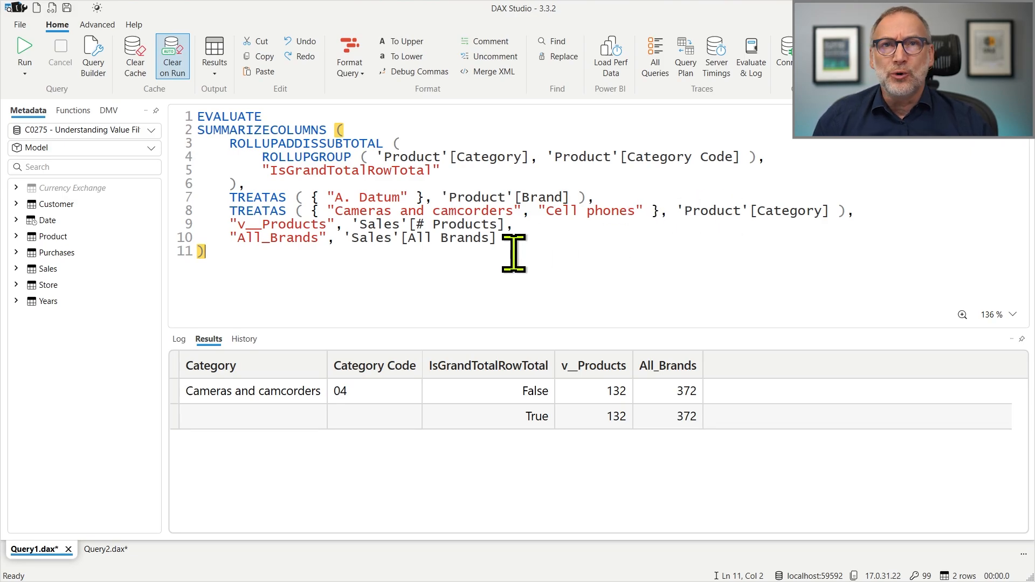
mouse_move(238, 198)
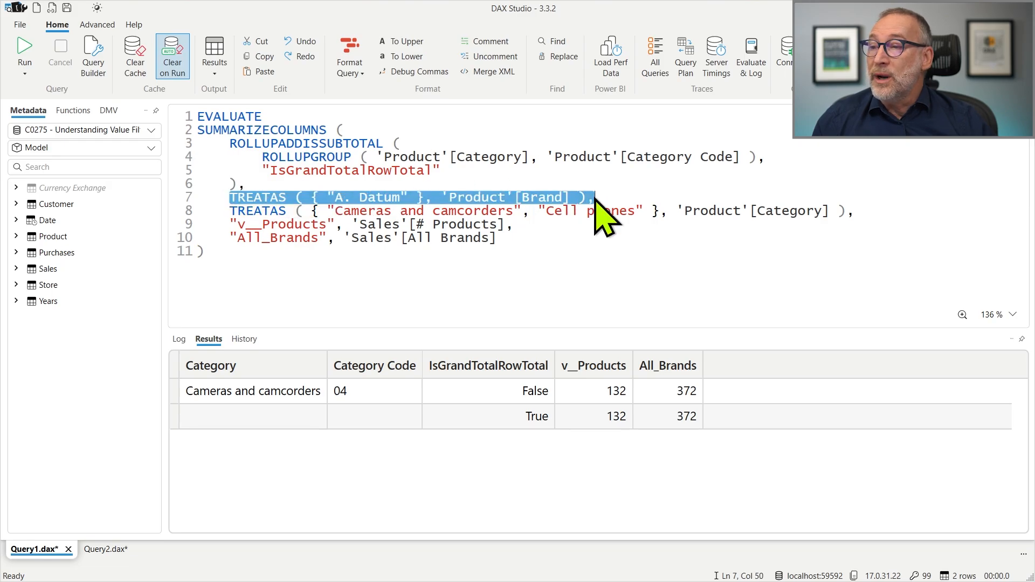
left_click(574, 211)
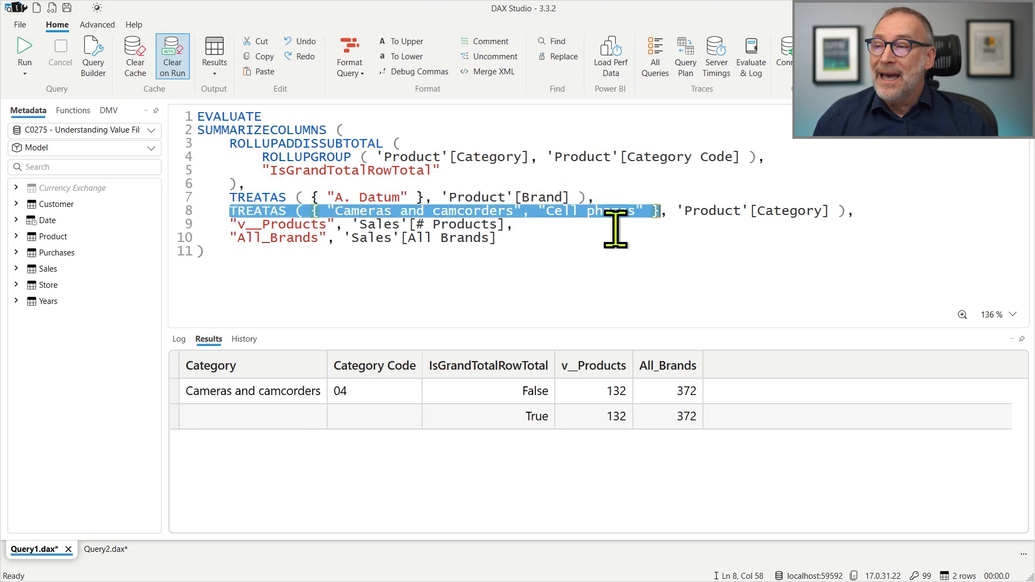
left_click(608, 211)
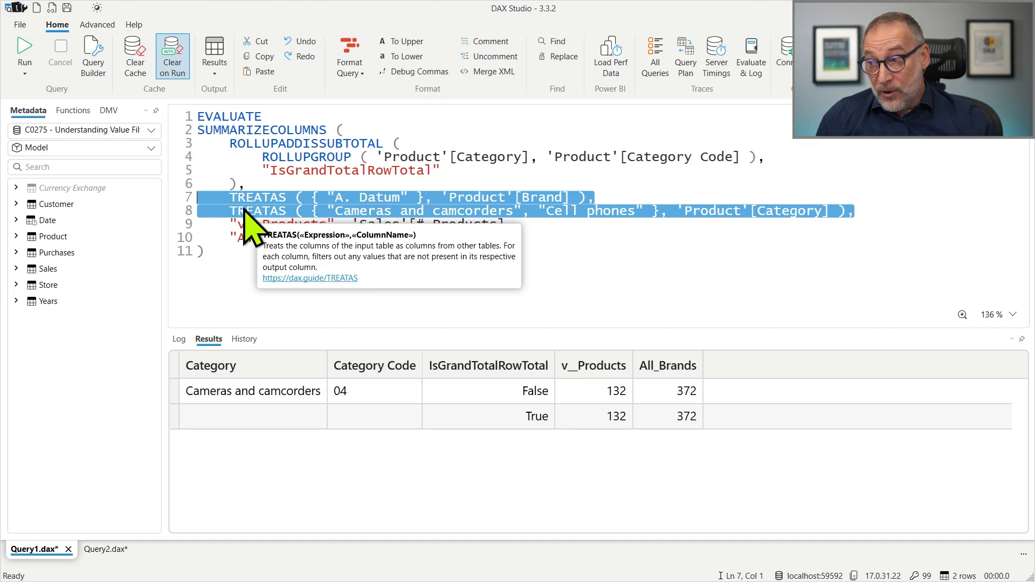
left_click(498, 197)
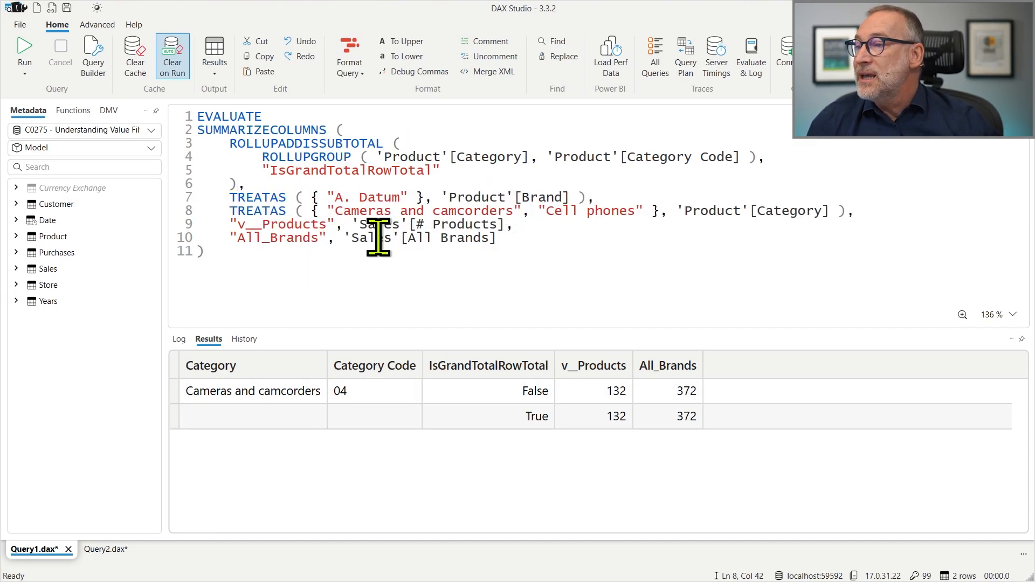
mouse_move(258, 196)
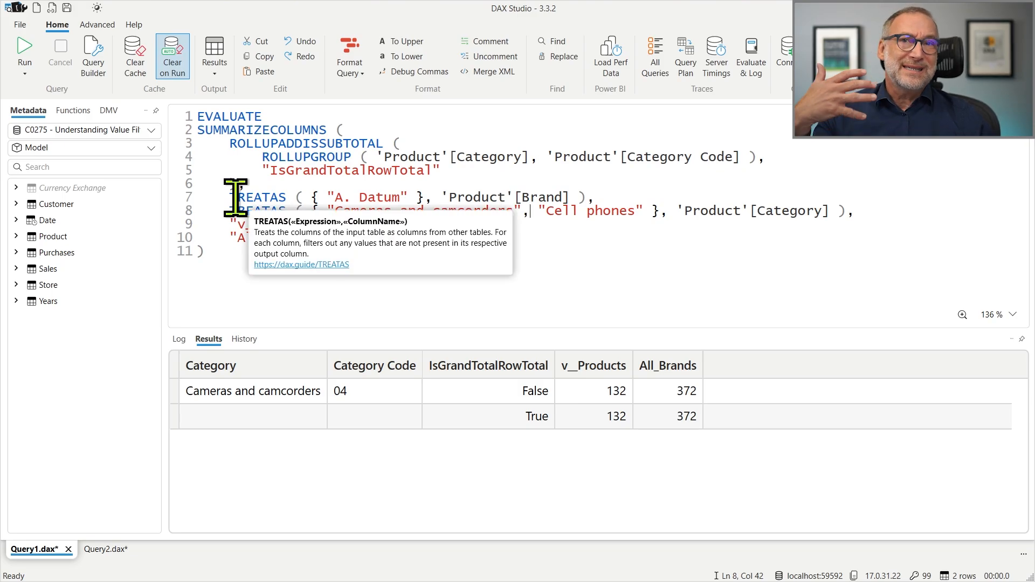
mouse_move(184, 498)
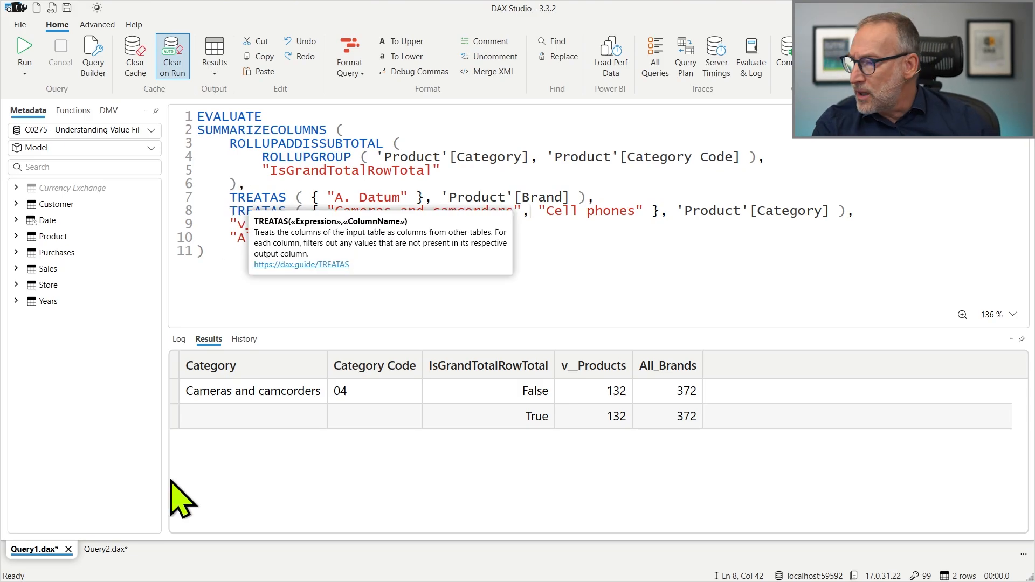
left_click(104, 548)
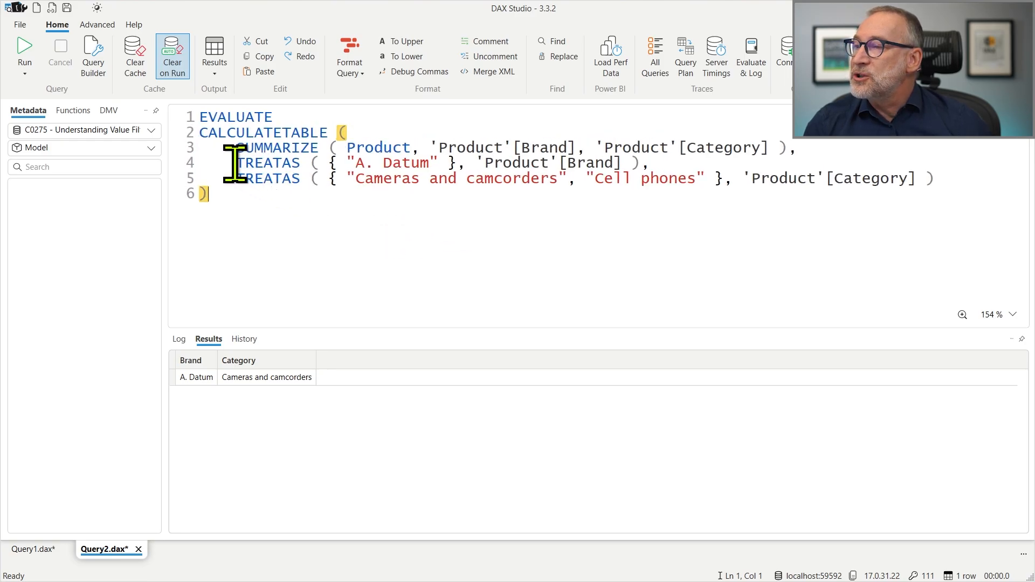
Inspect Query2's single result row, A. Datum with Cameras and camcorders only.
left_click(235, 177)
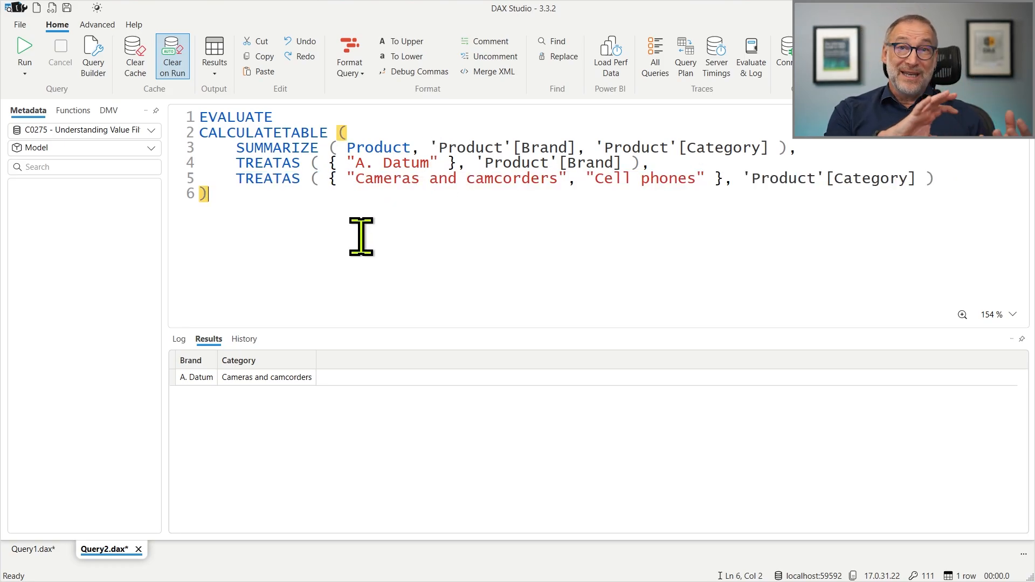
mouse_move(361, 333)
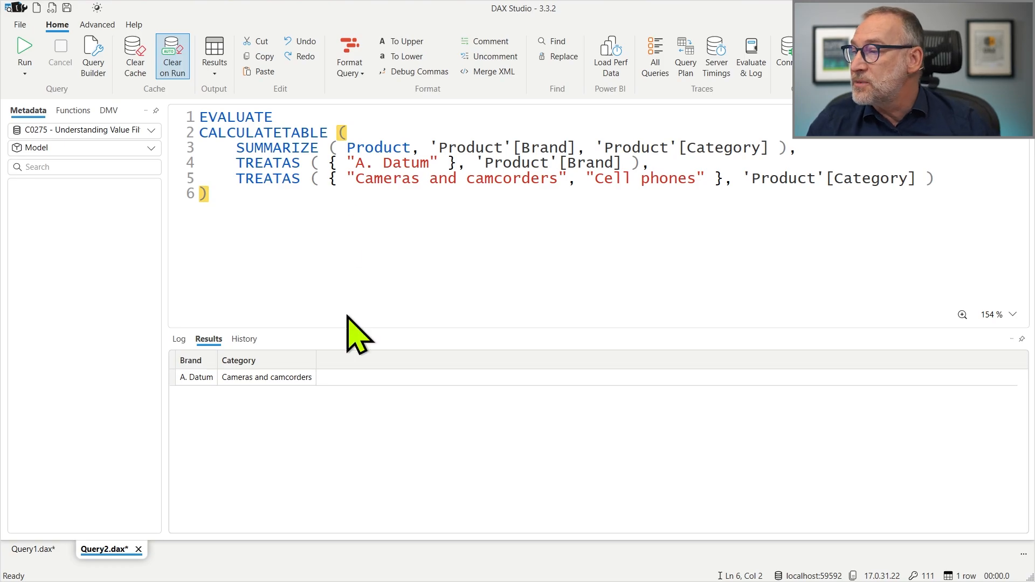
left_click(266, 377)
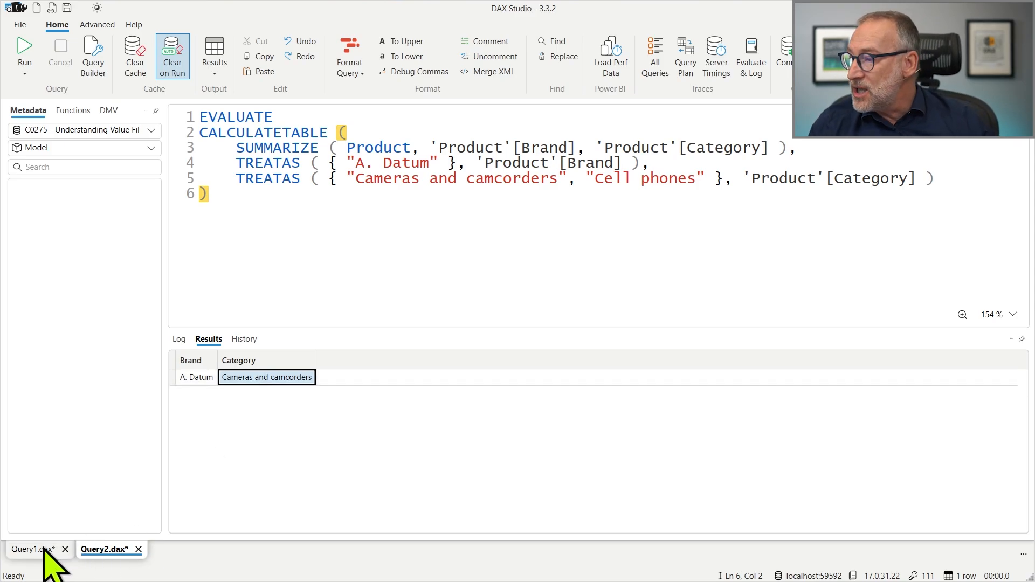
left_click(31, 548)
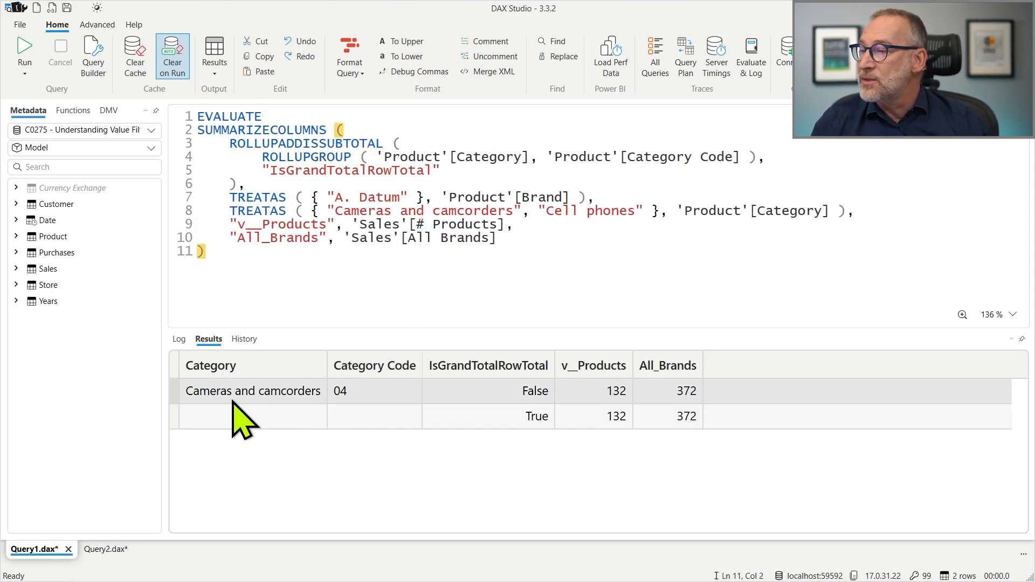
mouse_move(611, 410)
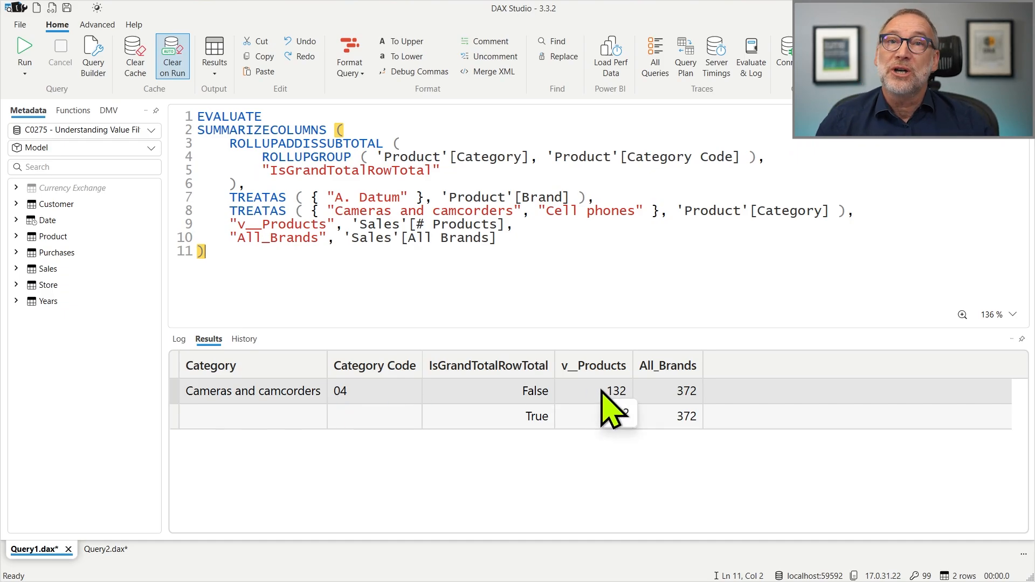
left_click(348, 237)
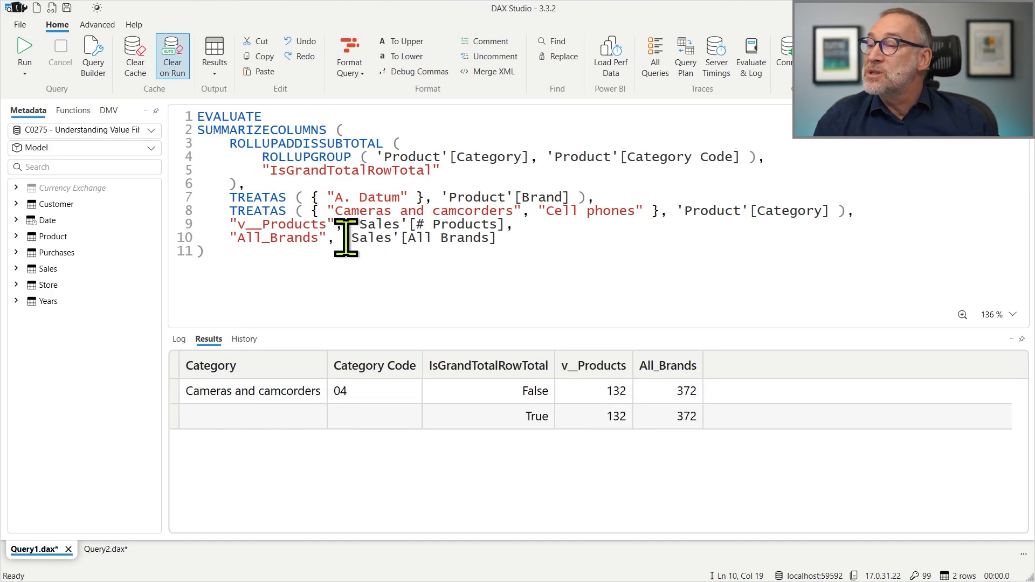
double_click(420, 237)
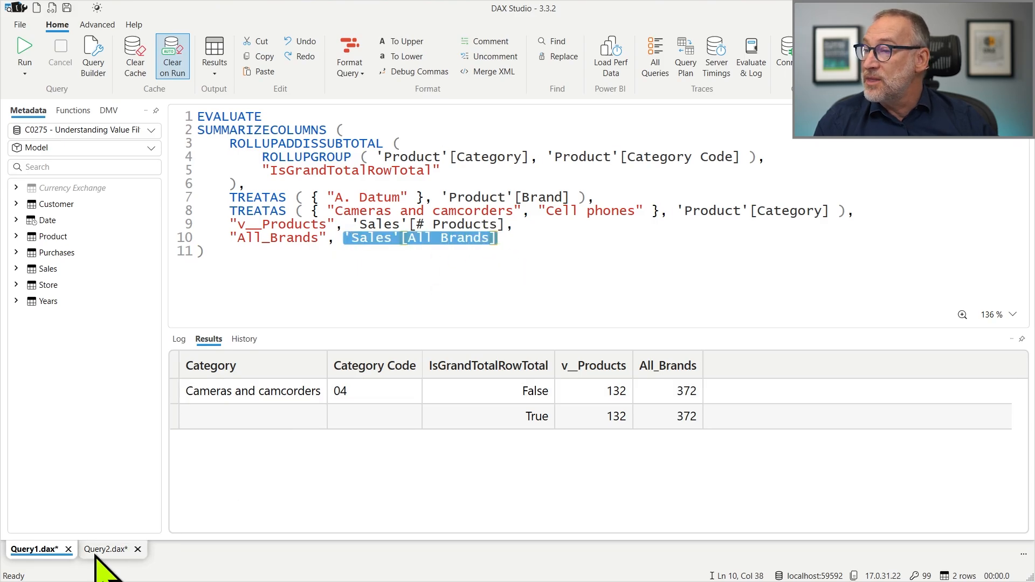
left_click(105, 549)
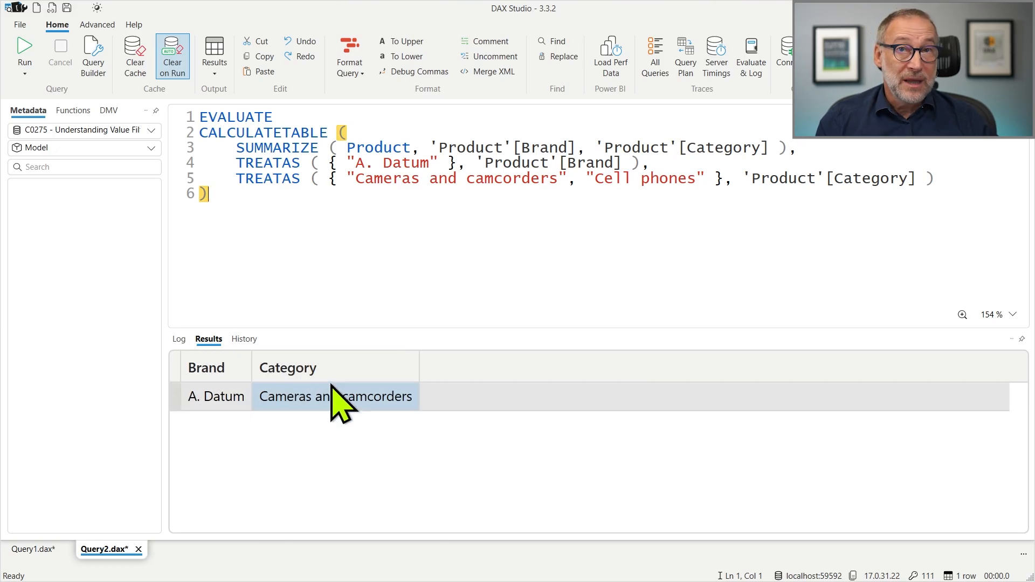
mouse_move(243, 402)
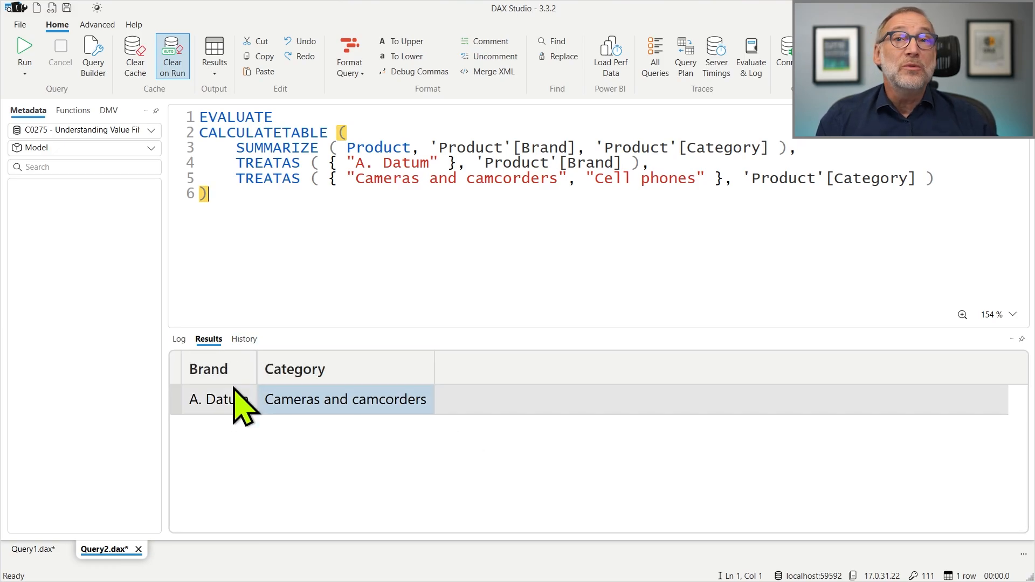
mouse_move(357, 413)
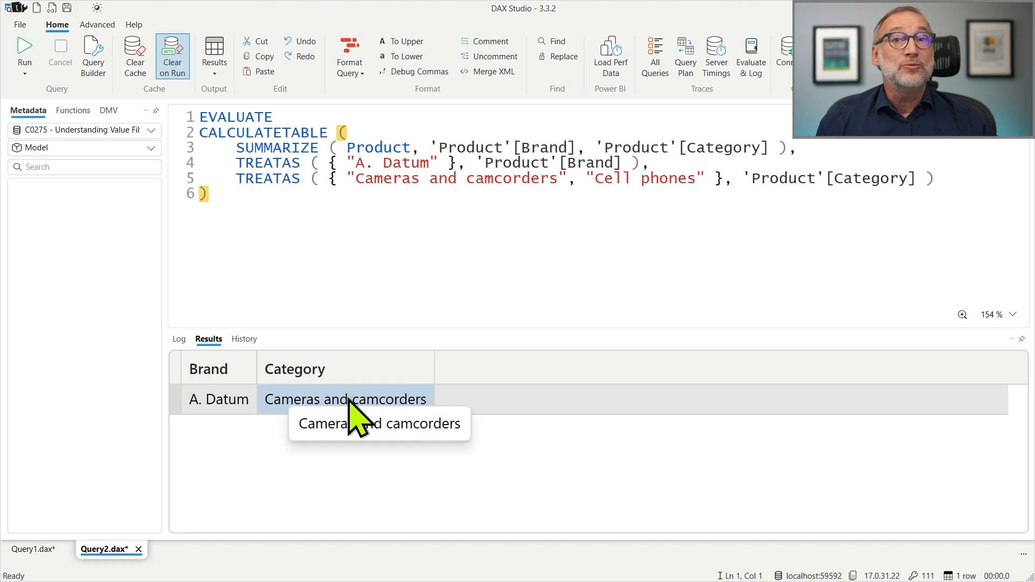
mouse_move(366, 439)
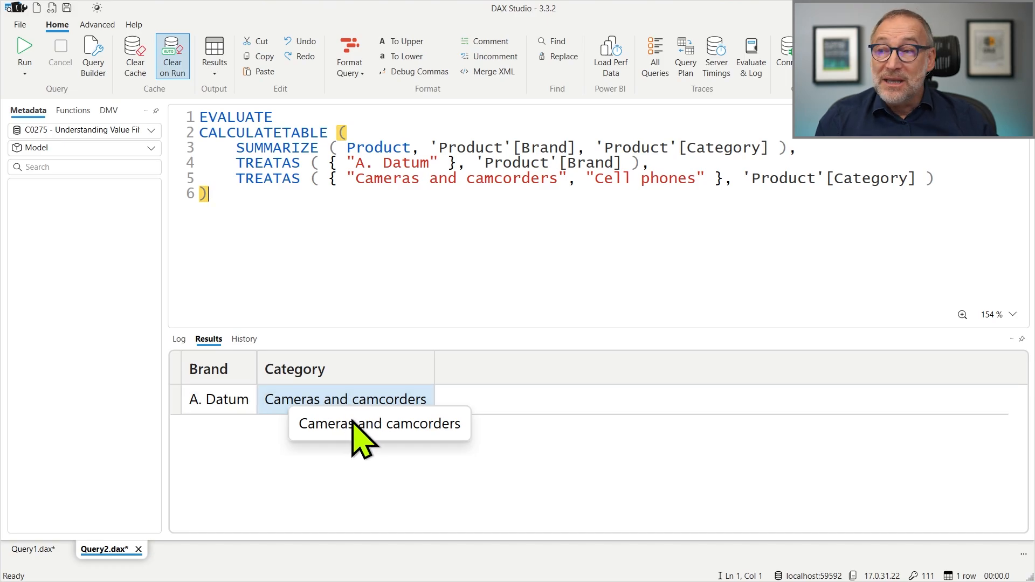
left_click(37, 549)
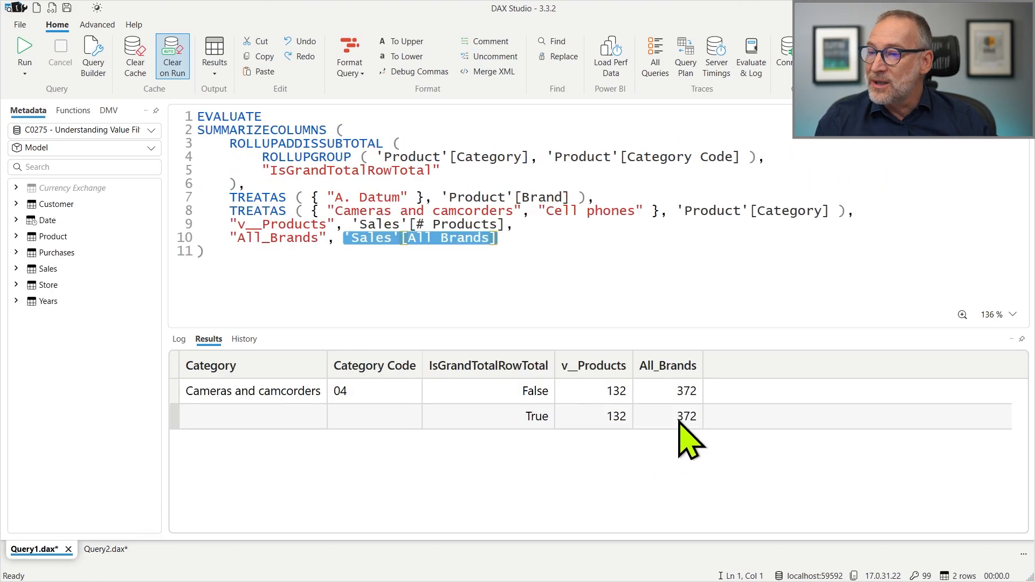
left_click(687, 416)
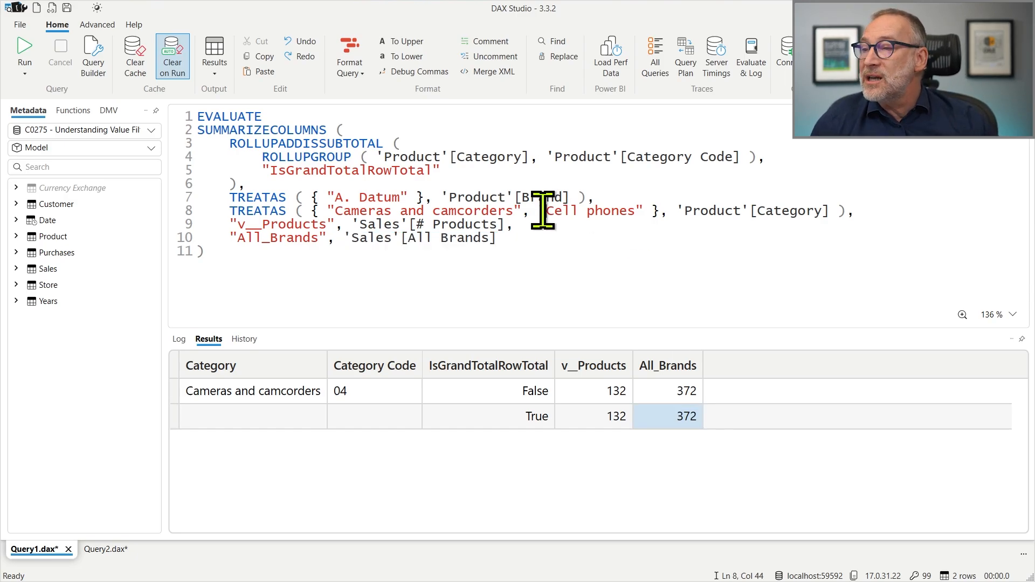
double_click(588, 211)
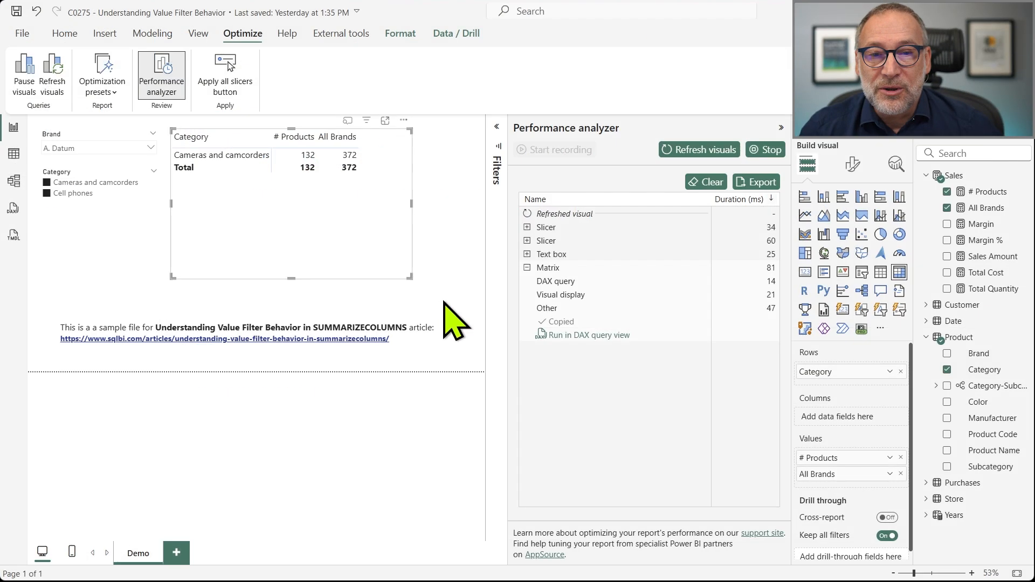
In Model view, set the semantic model's Value filter behavior from Coalesced to Independent.
left_click(12, 182)
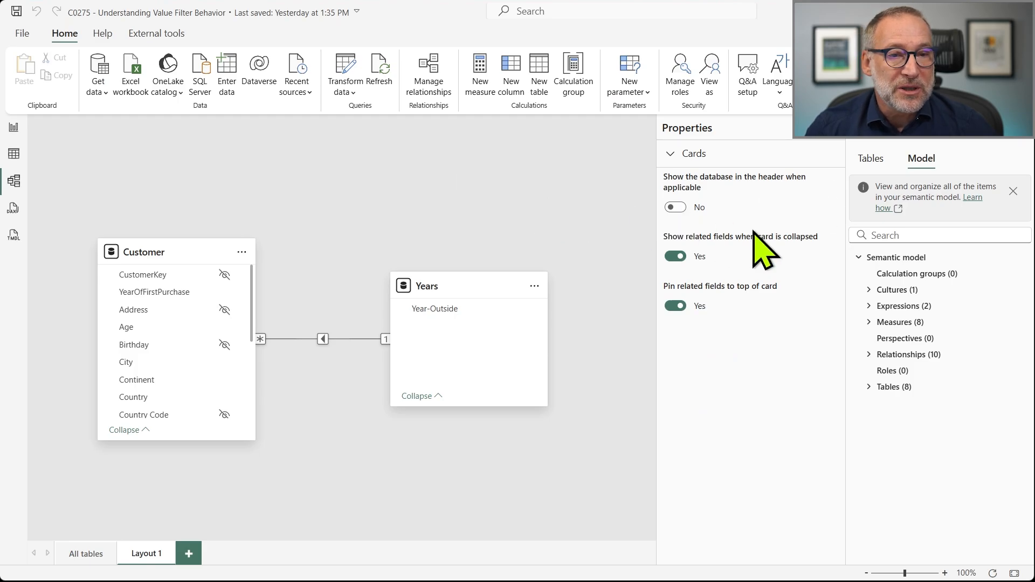
left_click(899, 256)
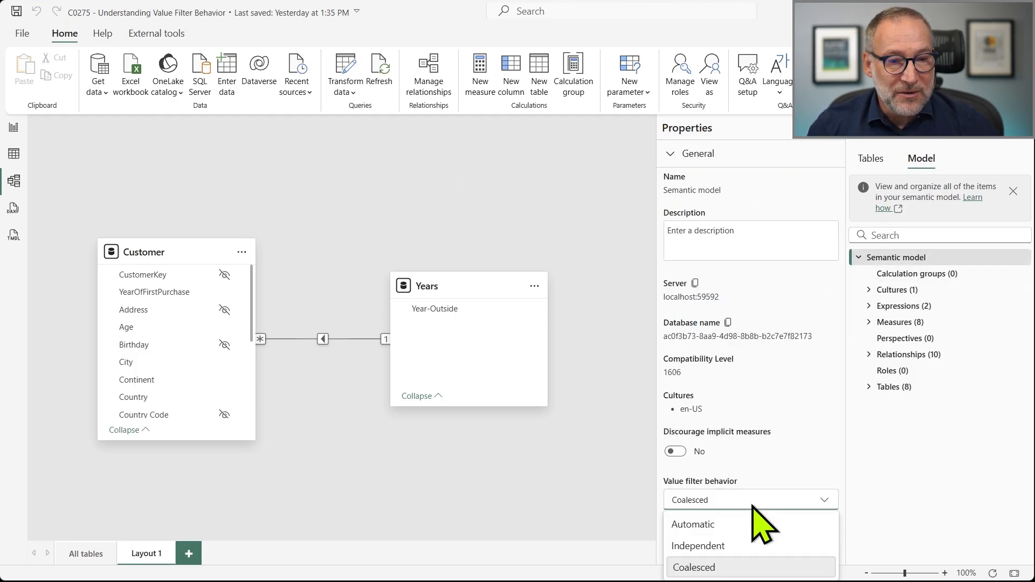
mouse_move(711, 546)
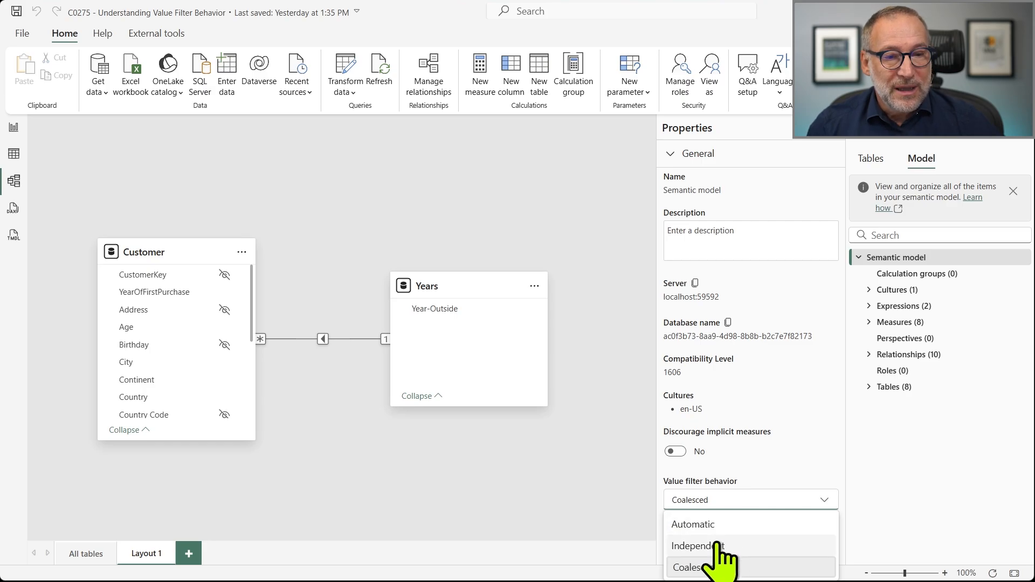
left_click(693, 524)
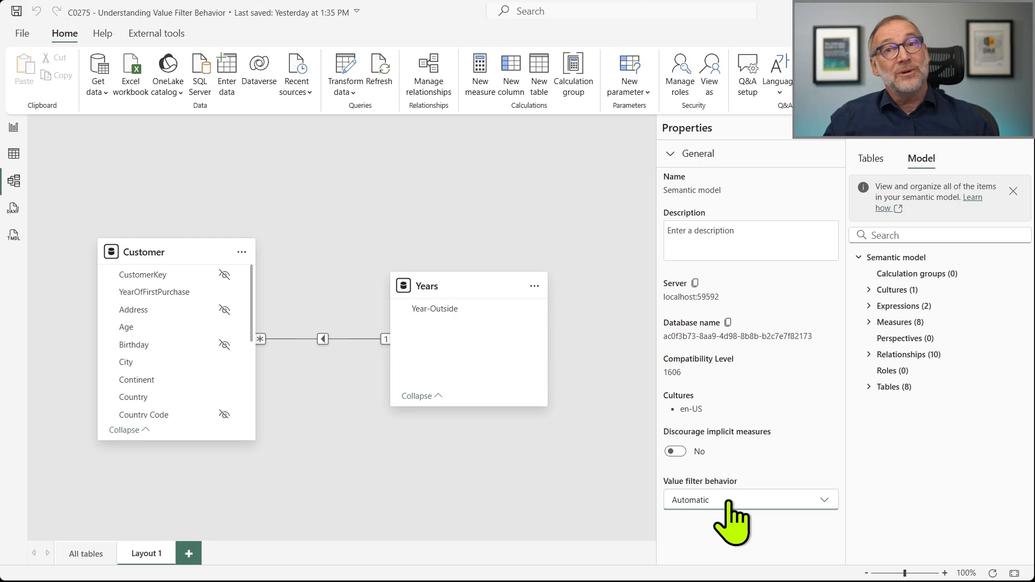
left_click(749, 499)
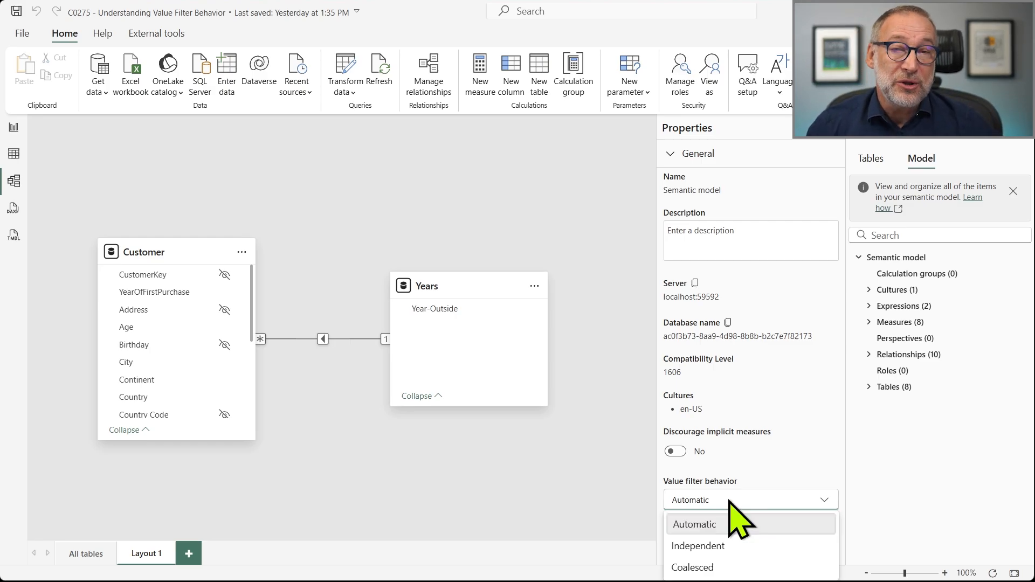
mouse_move(719, 546)
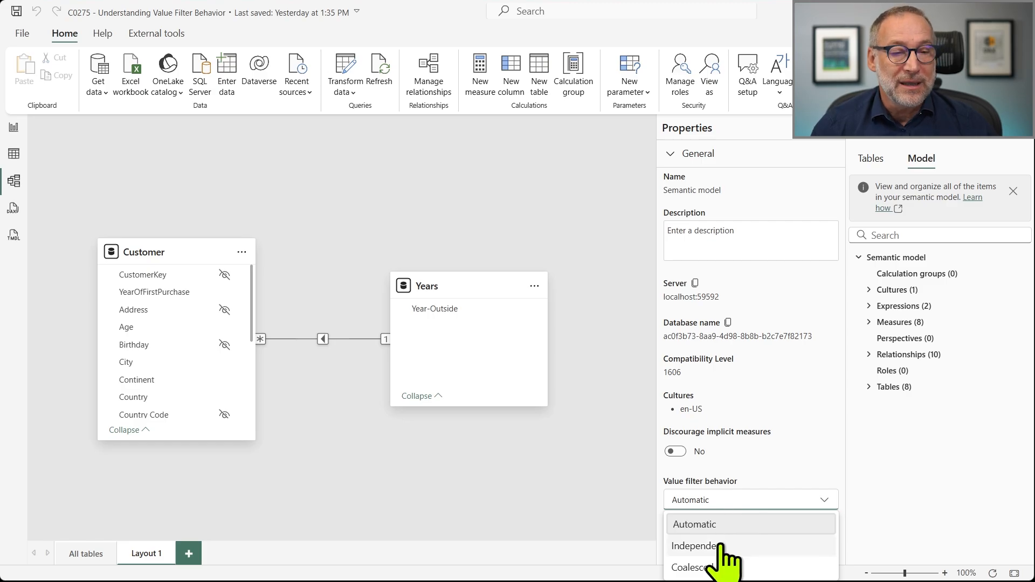
left_click(693, 524)
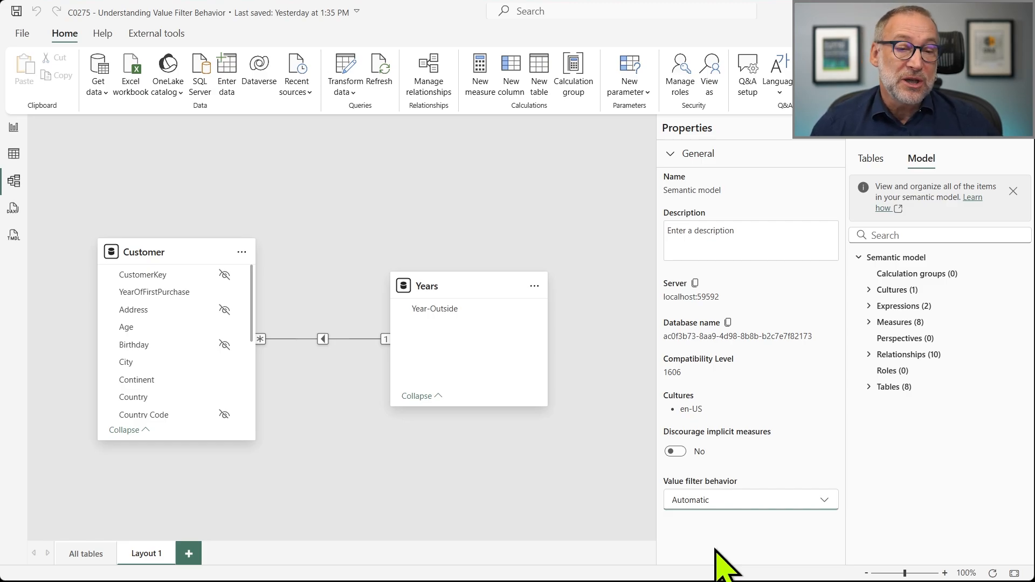
left_click(749, 499)
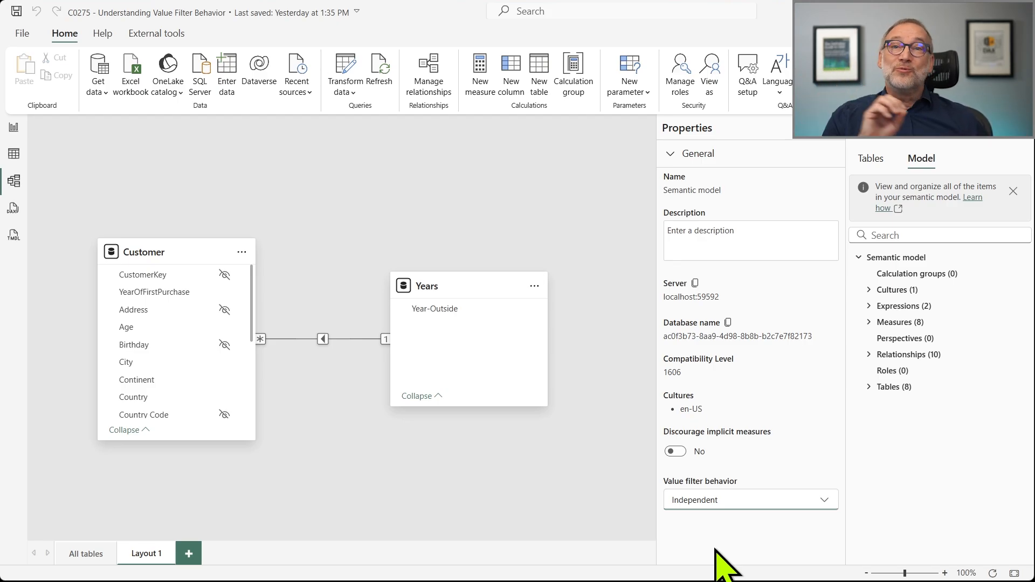
mouse_move(632, 522)
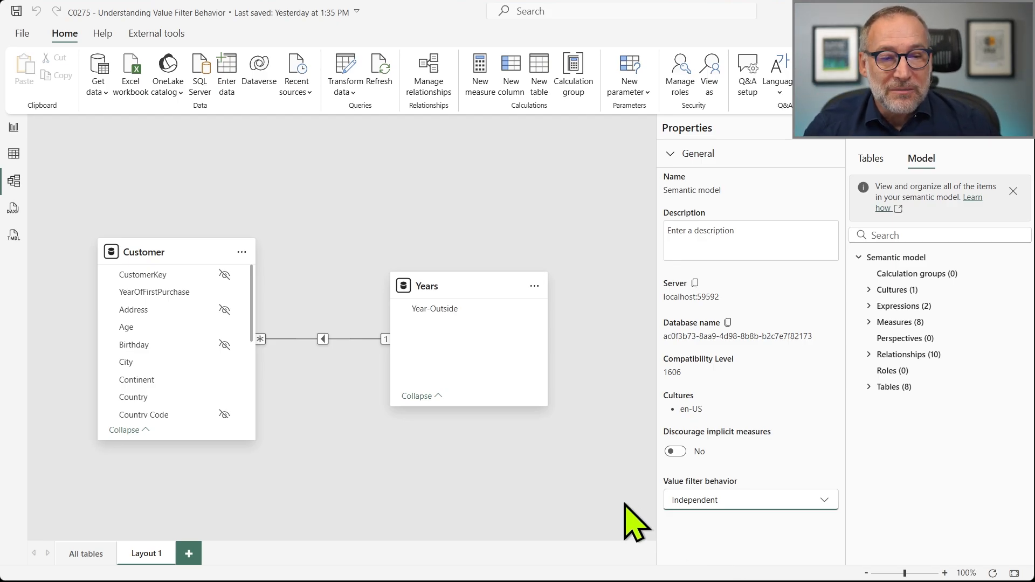
Switch back to Report view to see the All Brands total now reading 657 instead of 372.
left_click(13, 127)
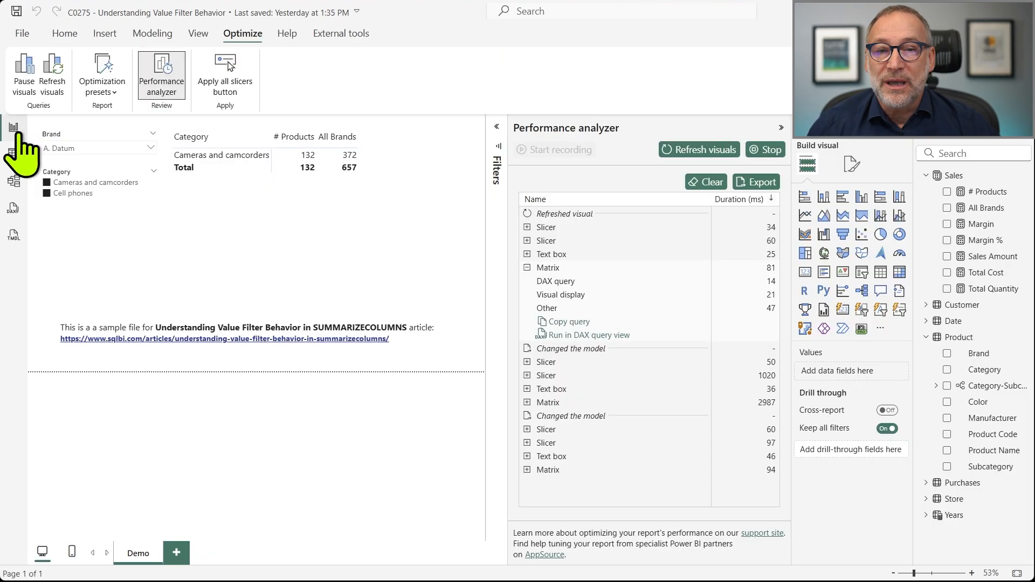
mouse_move(750, 211)
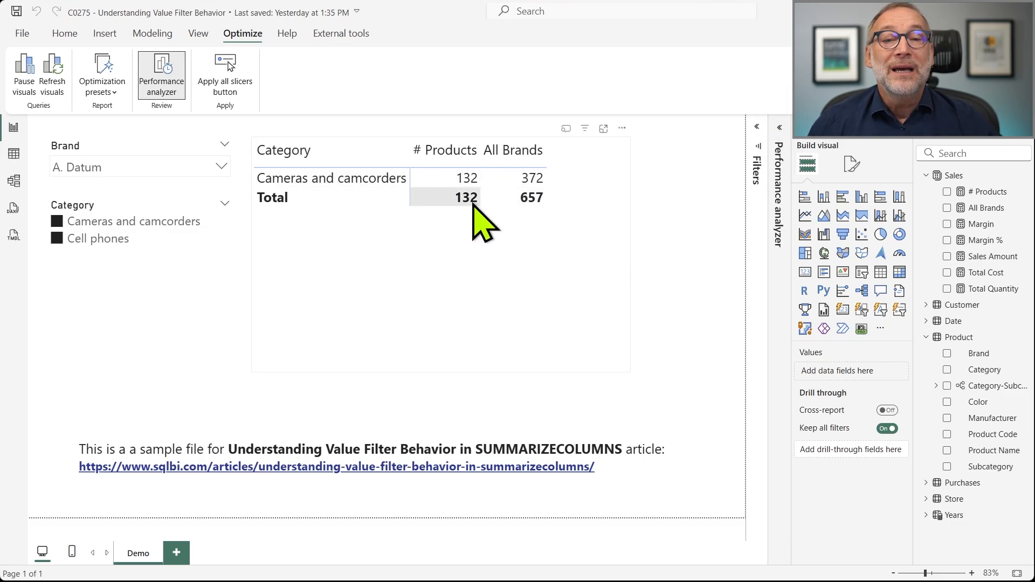
mouse_move(535, 212)
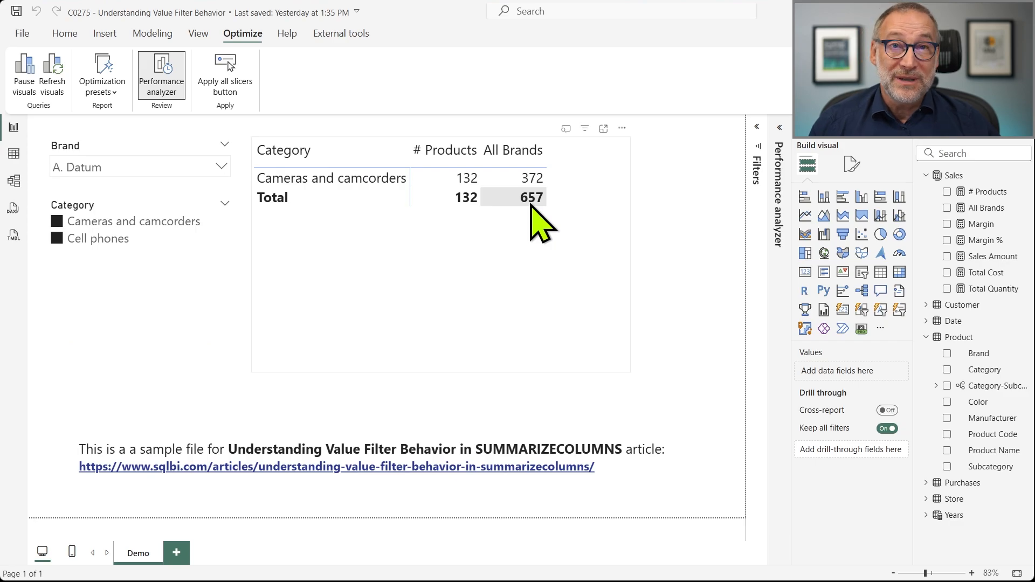